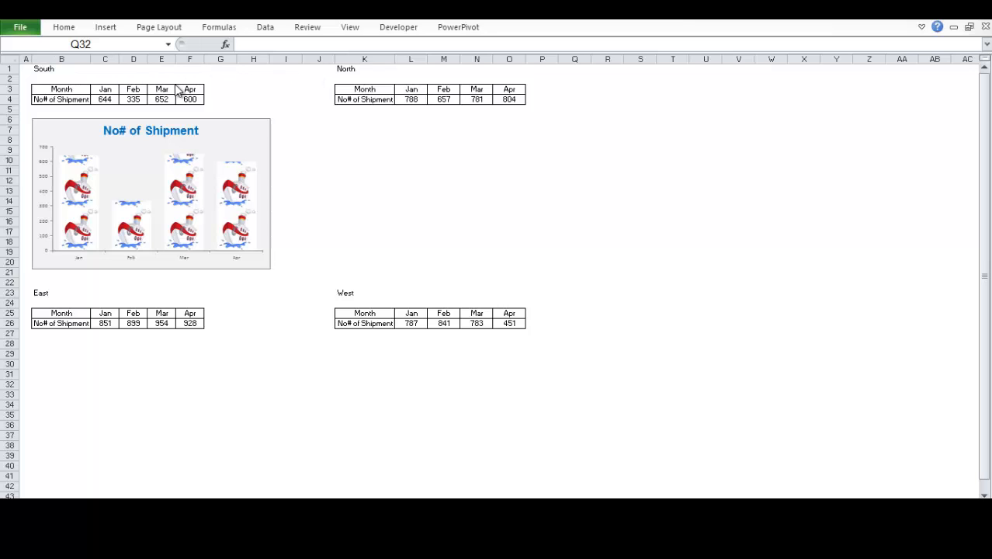
pyautogui.moveTo(56, 86)
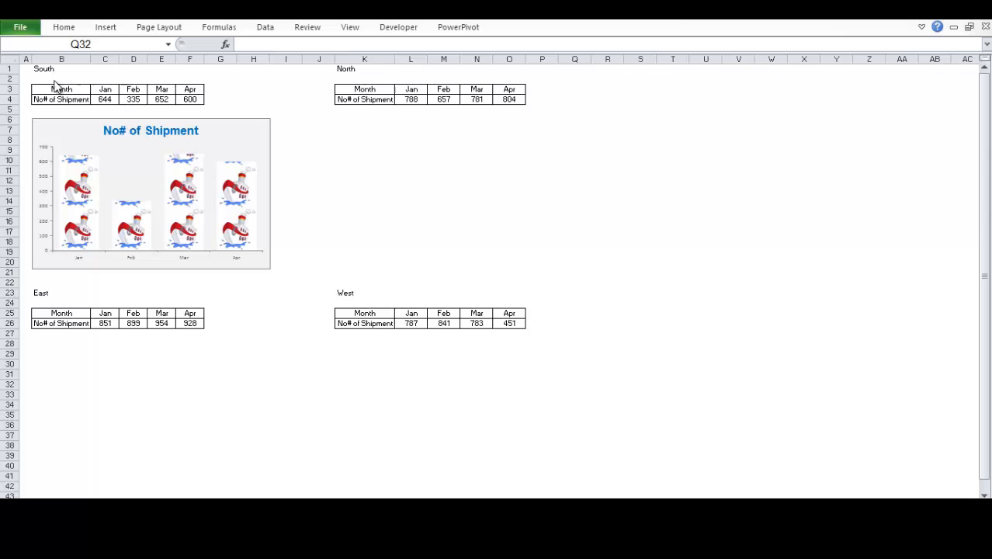
pyautogui.moveTo(41, 212)
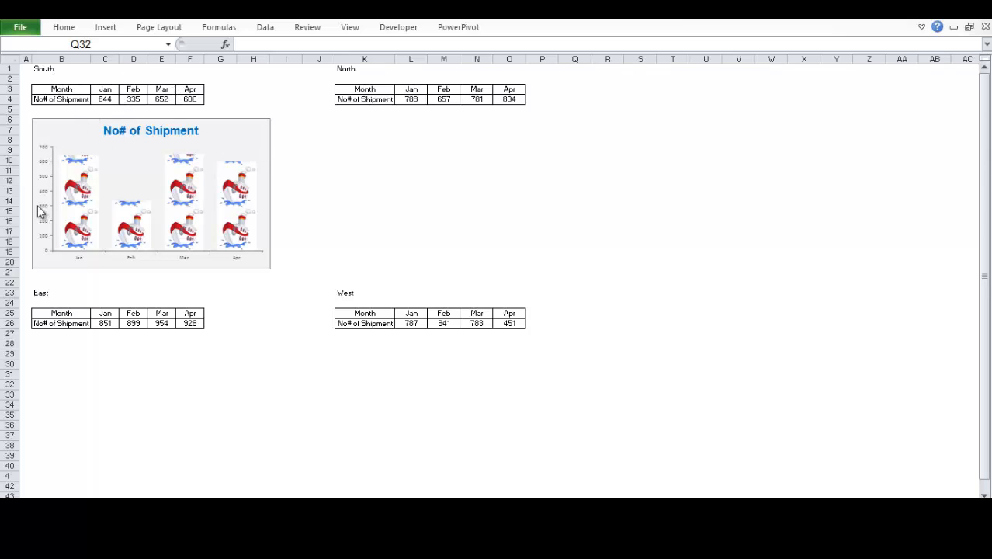
pyautogui.moveTo(237, 128)
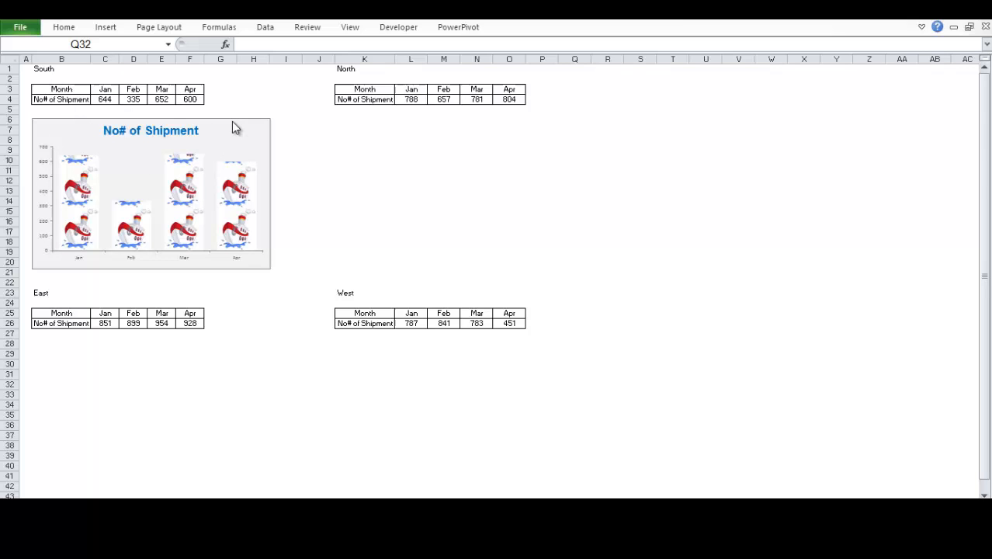
pyautogui.moveTo(177, 281)
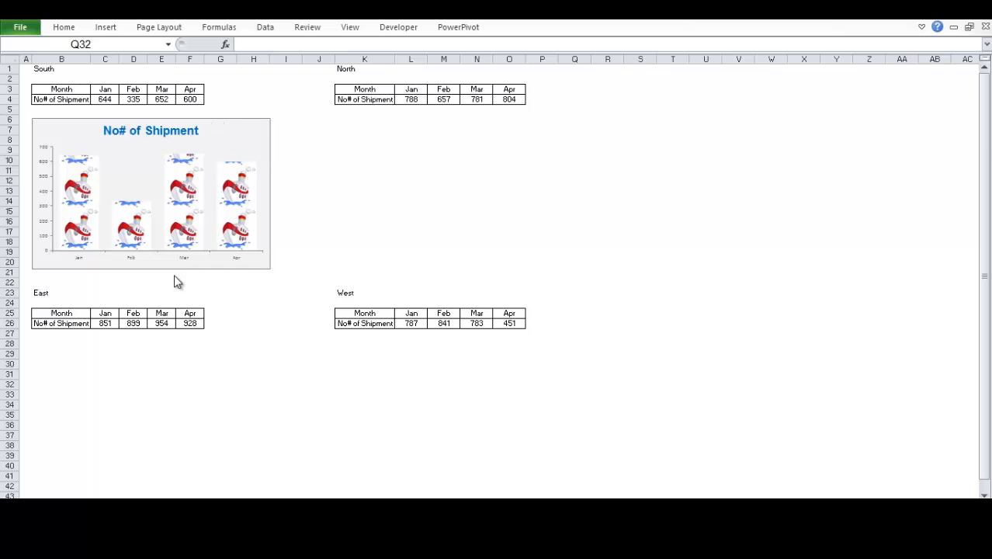
pyautogui.moveTo(186, 178)
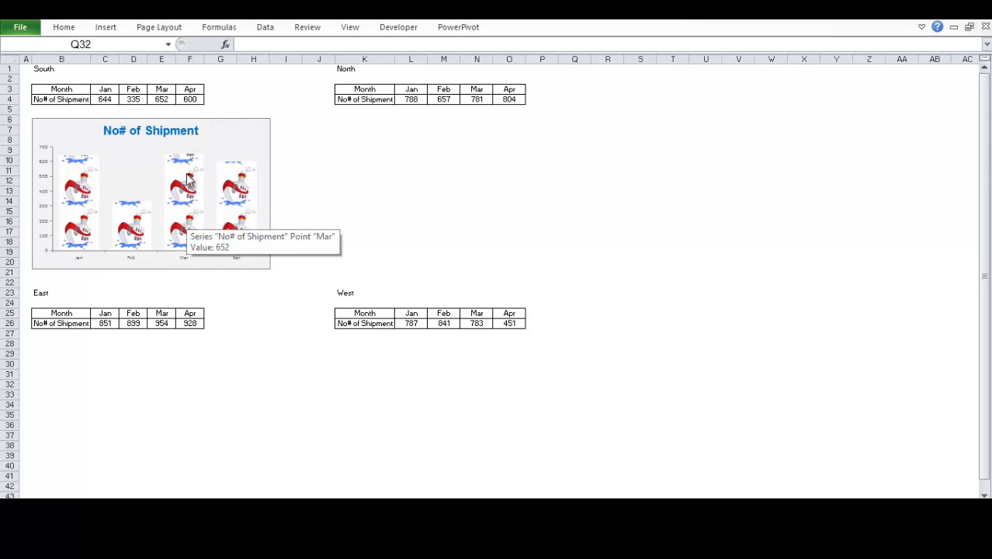
pyautogui.moveTo(163, 270)
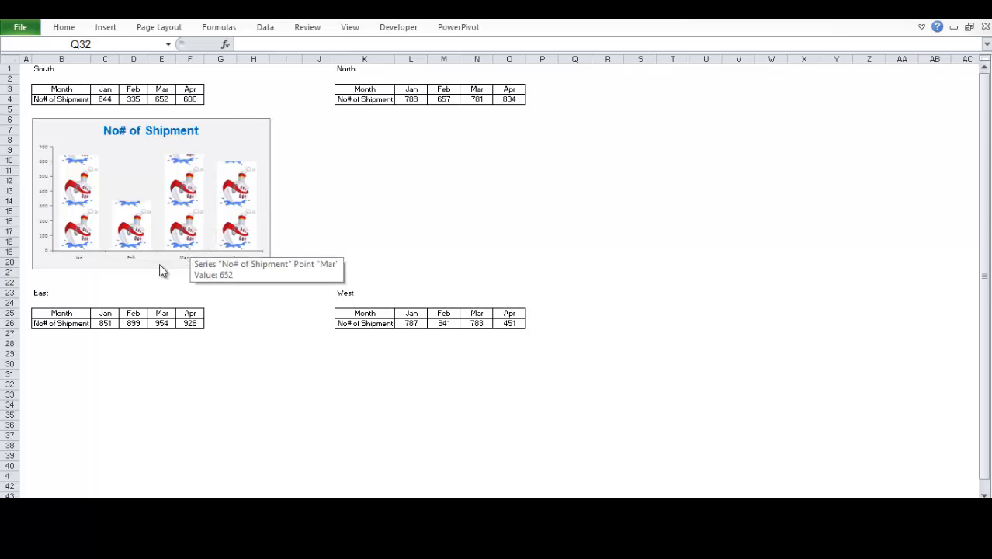
pyautogui.moveTo(213, 266)
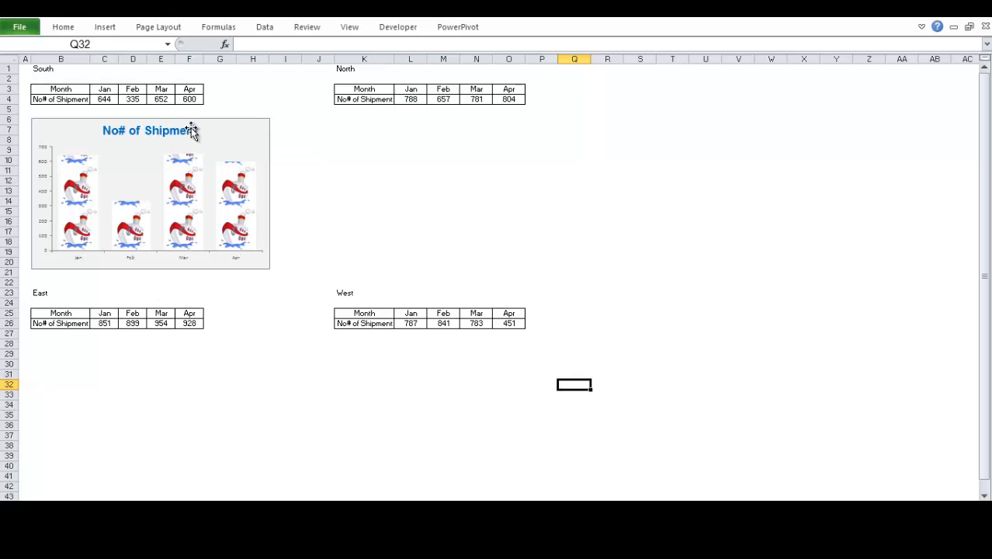
pyautogui.moveTo(188, 131)
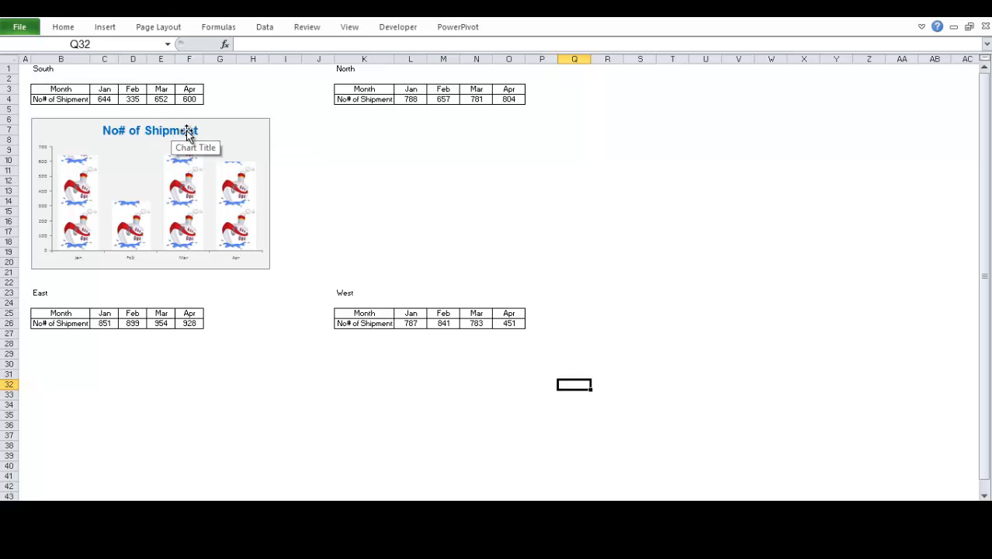
# Step: Insert a 2-D clustered column chart of the North table's Jan–Apr shipments
pyautogui.click(150, 194)
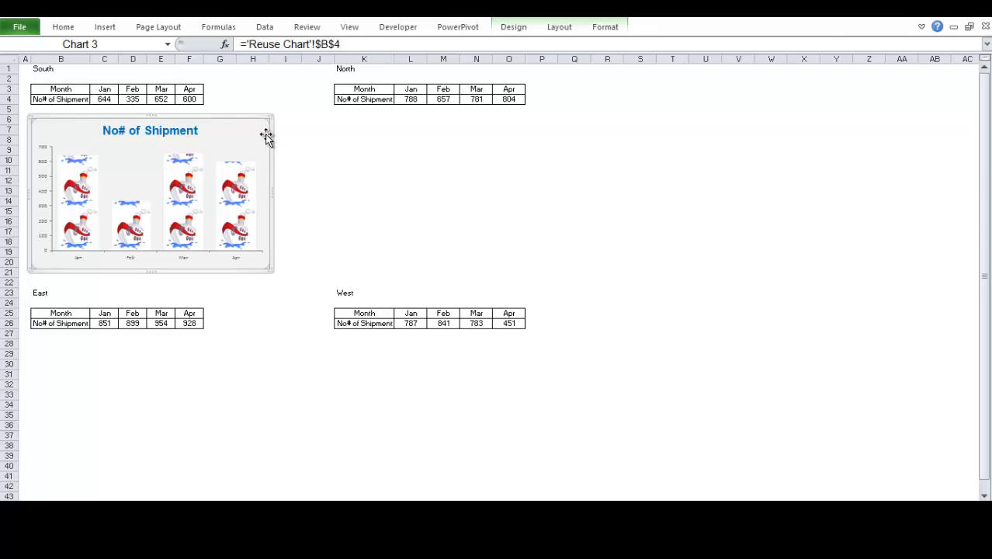
pyautogui.click(364, 120)
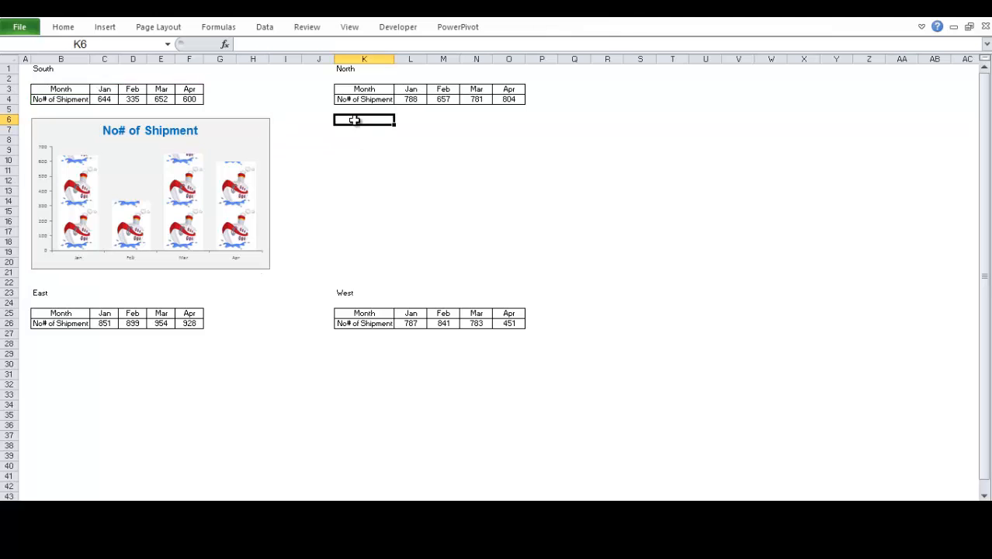
pyautogui.moveTo(377, 95)
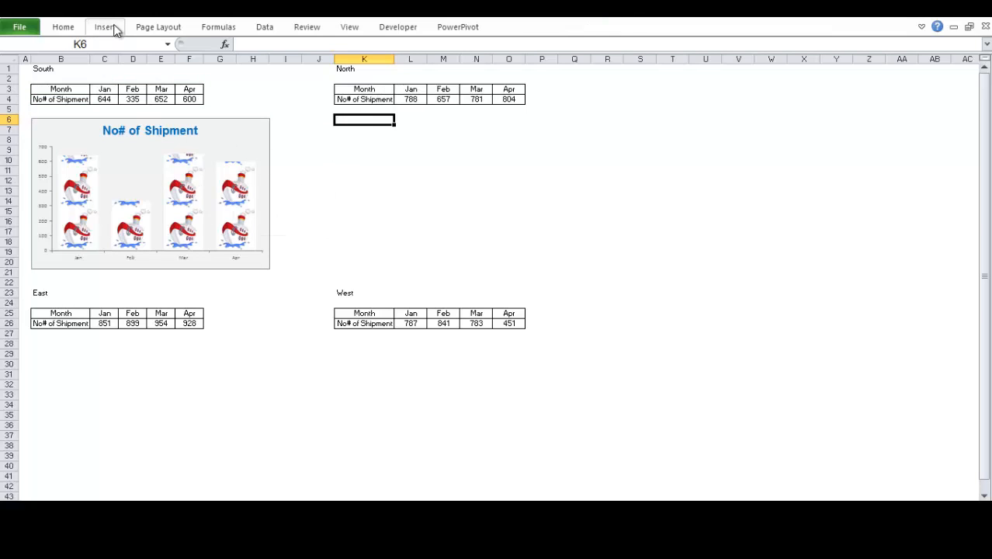
pyautogui.moveTo(426, 120)
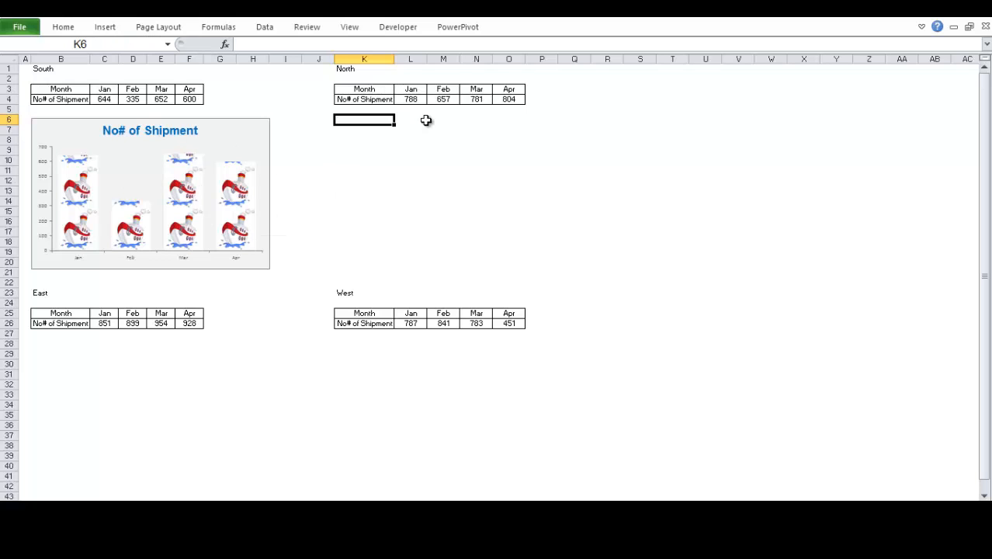
pyautogui.click(443, 99)
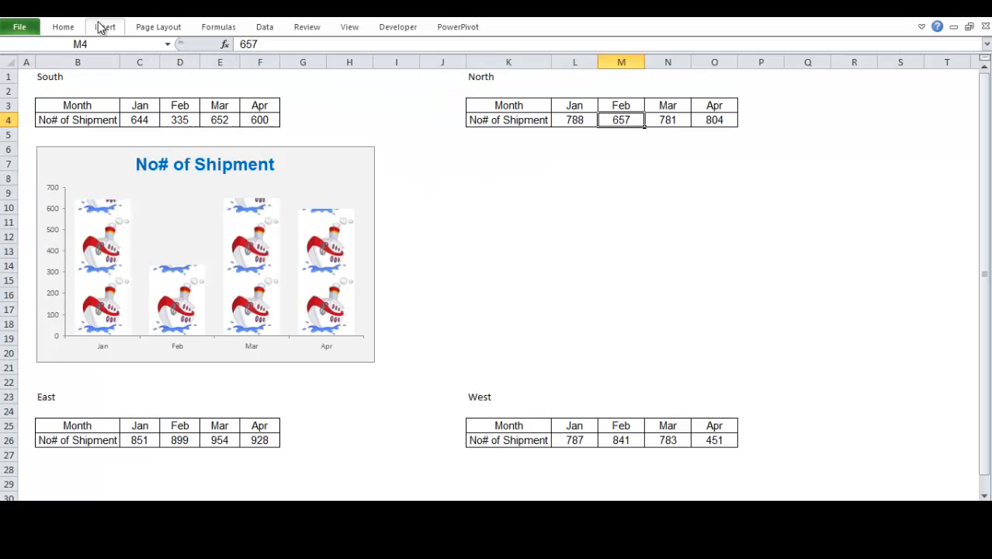
pyautogui.click(105, 25)
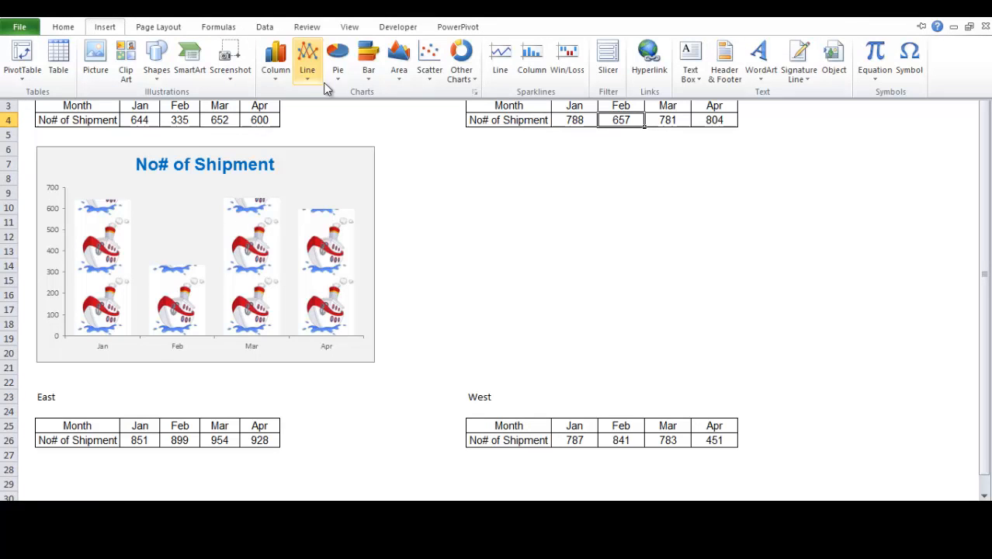
pyautogui.moveTo(275, 58)
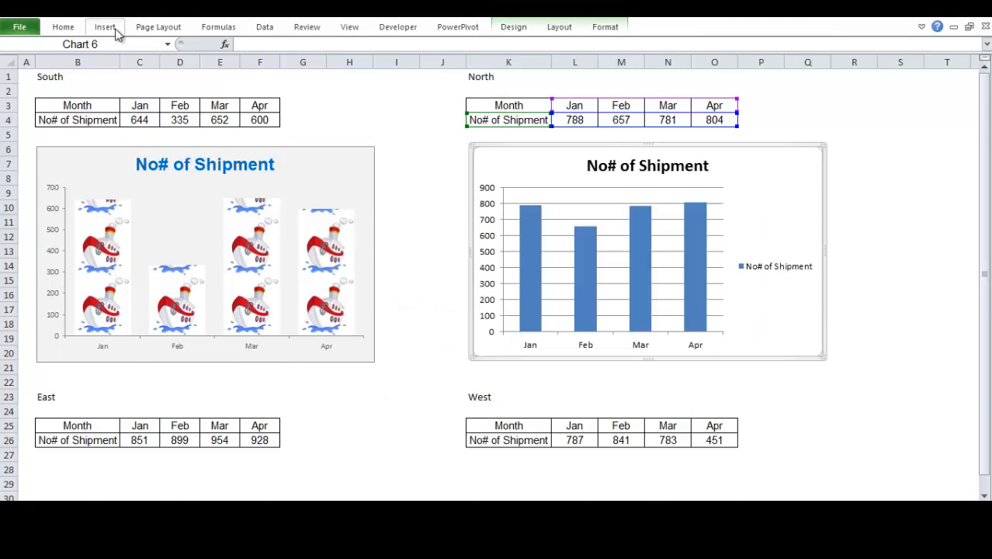
pyautogui.click(104, 26)
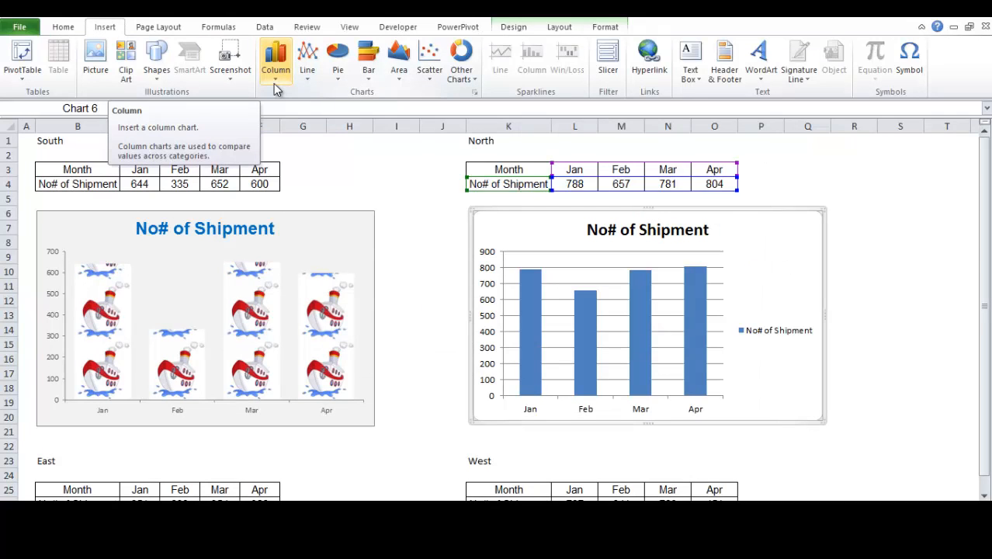
pyautogui.moveTo(766, 215)
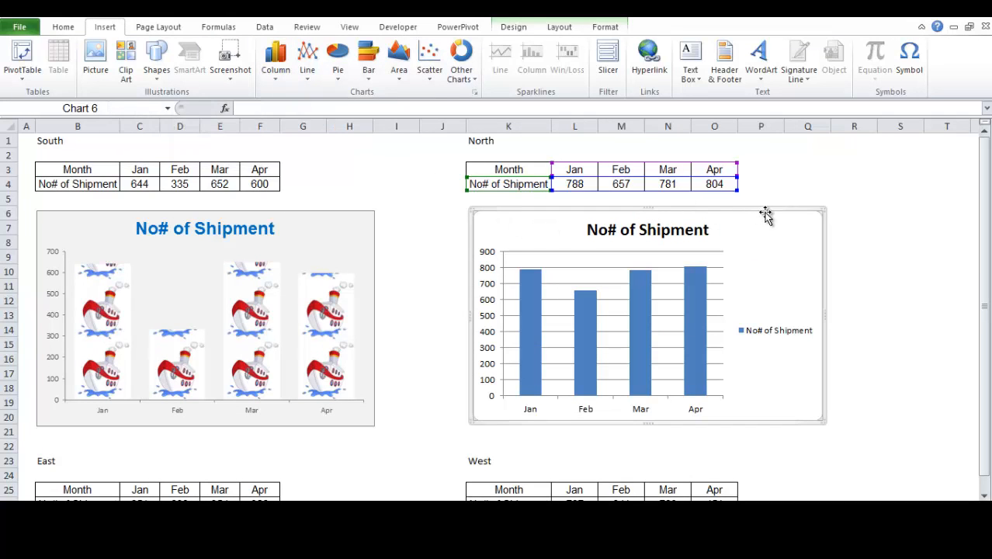
pyautogui.moveTo(500, 212)
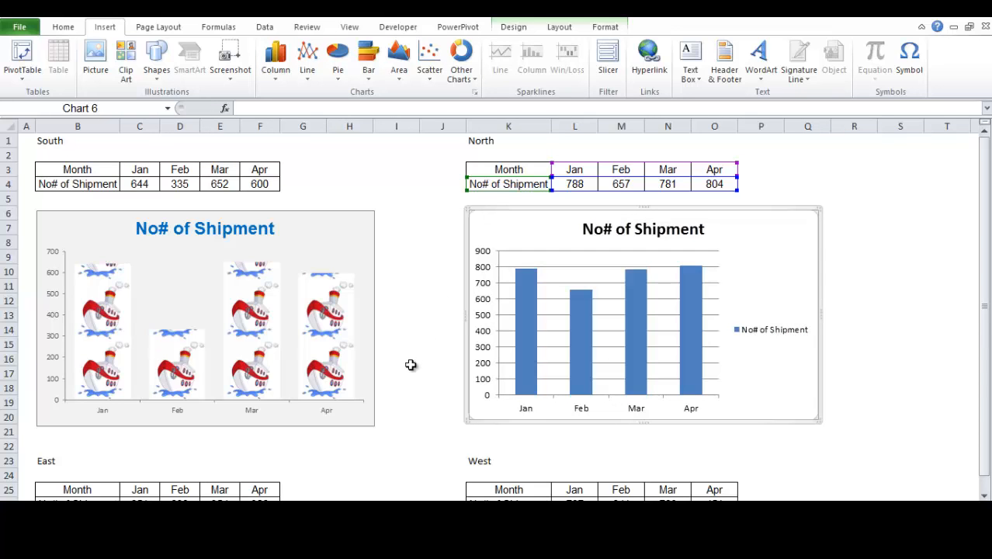
pyautogui.scroll(-3)
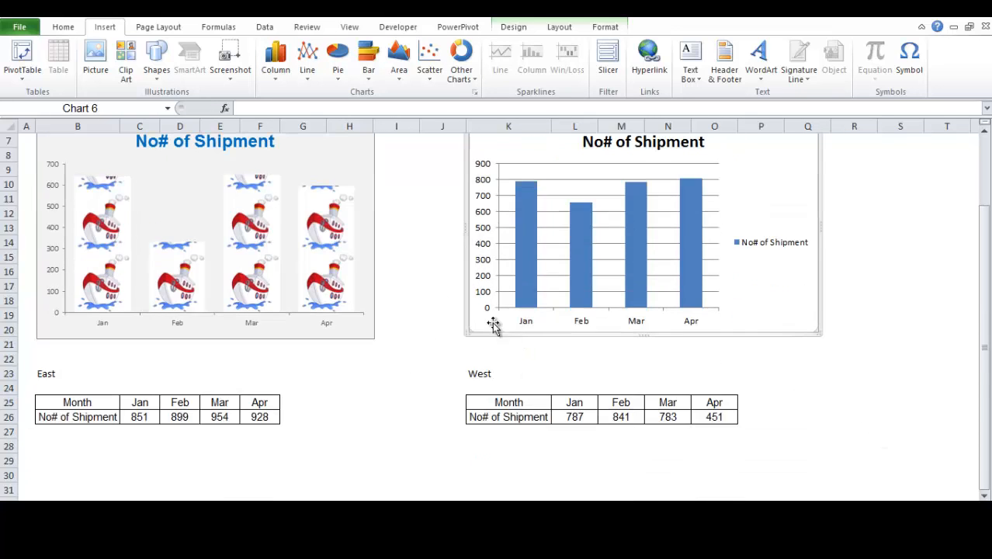
pyautogui.scroll(3)
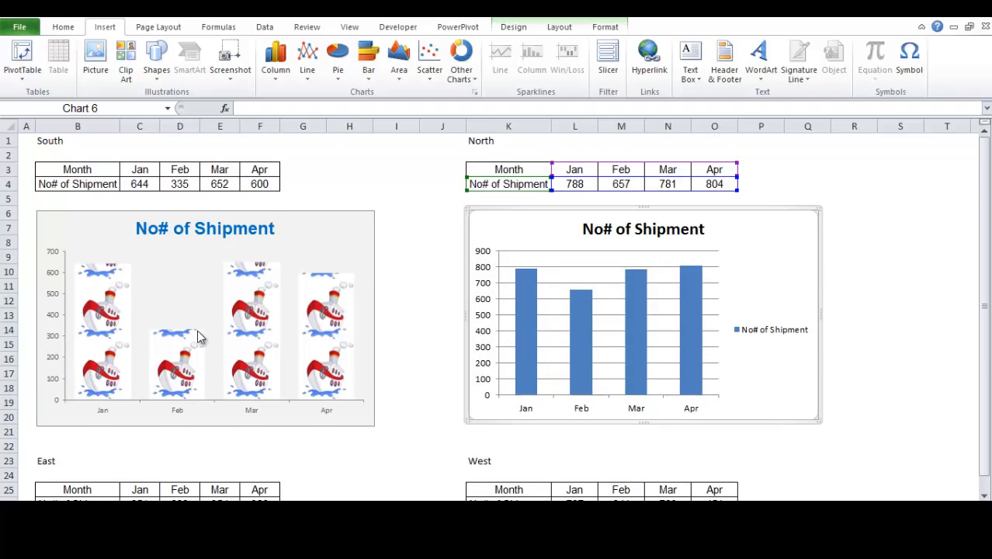
pyautogui.moveTo(161, 219)
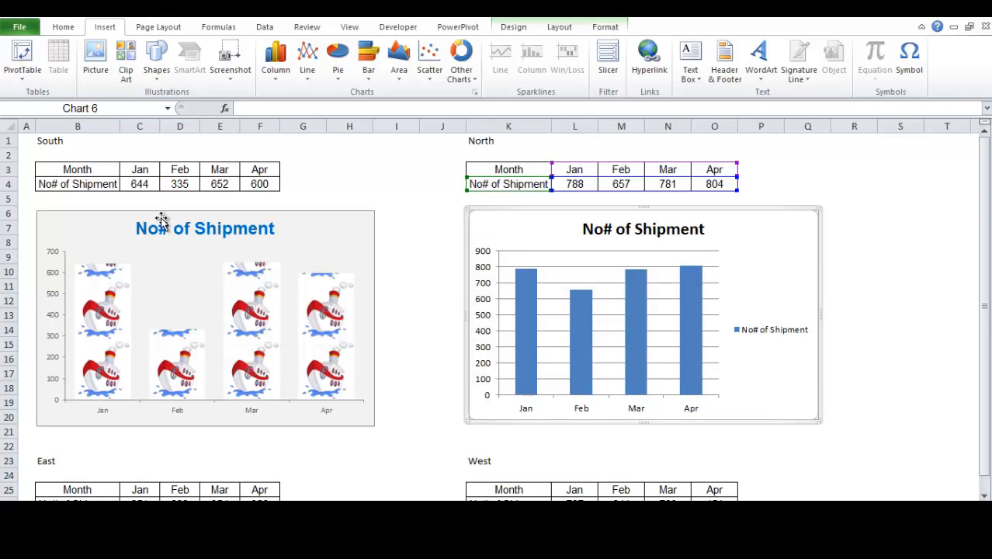
pyautogui.moveTo(568, 278)
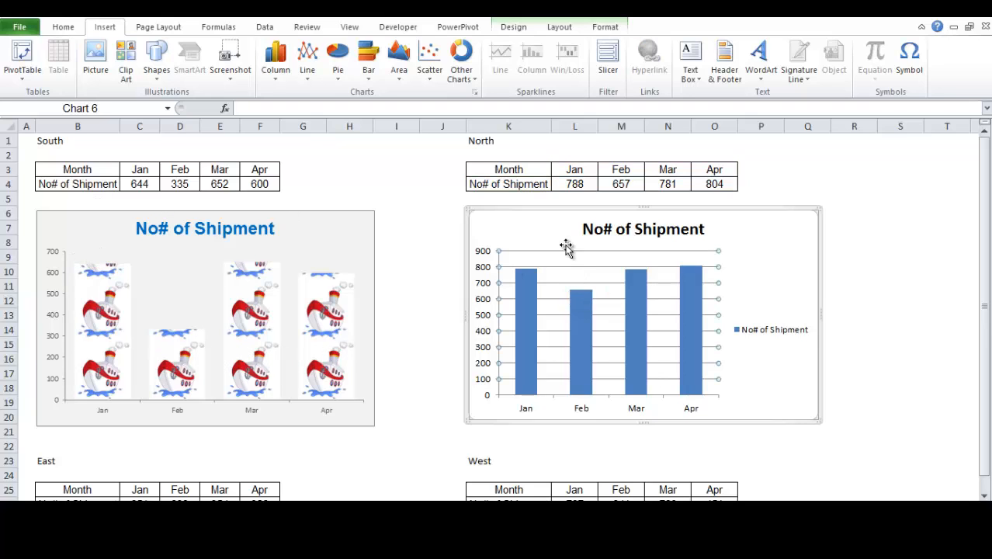
pyautogui.moveTo(598, 270)
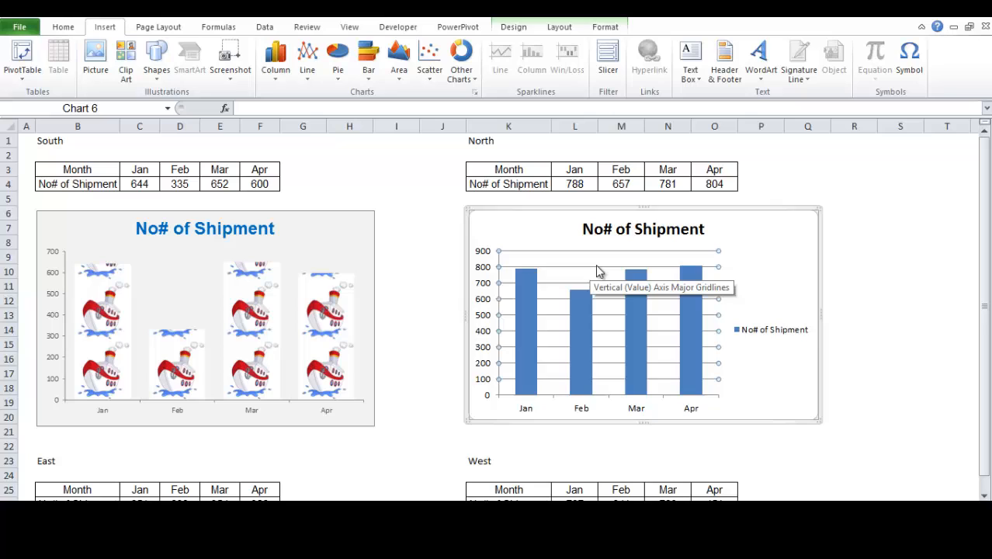
pyautogui.moveTo(593, 272)
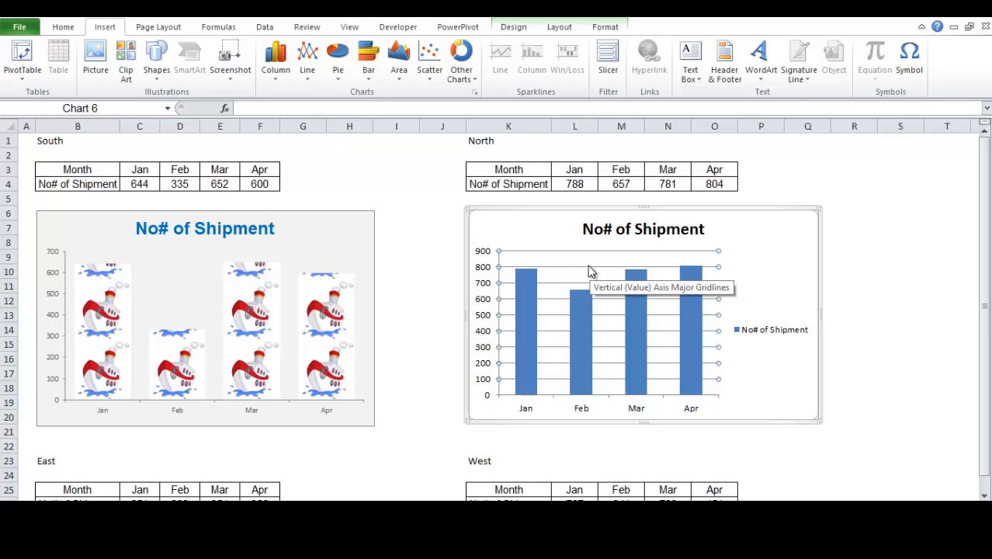
pyautogui.moveTo(588, 272)
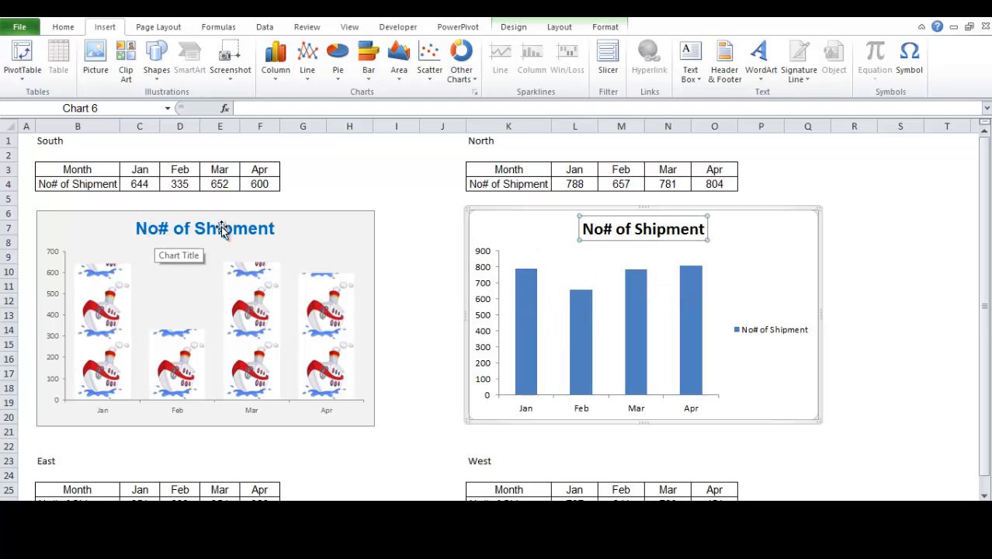
pyautogui.moveTo(210, 227)
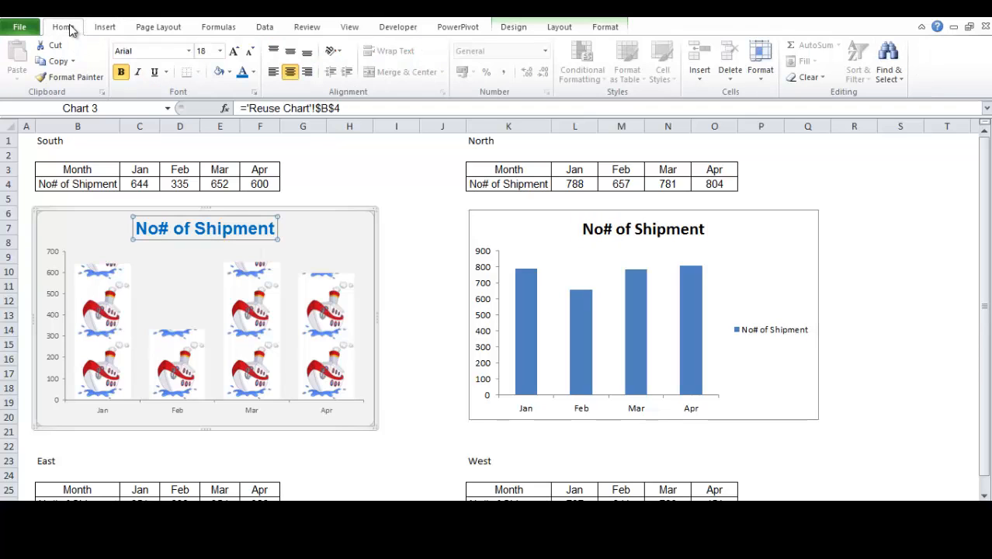
pyautogui.click(643, 228)
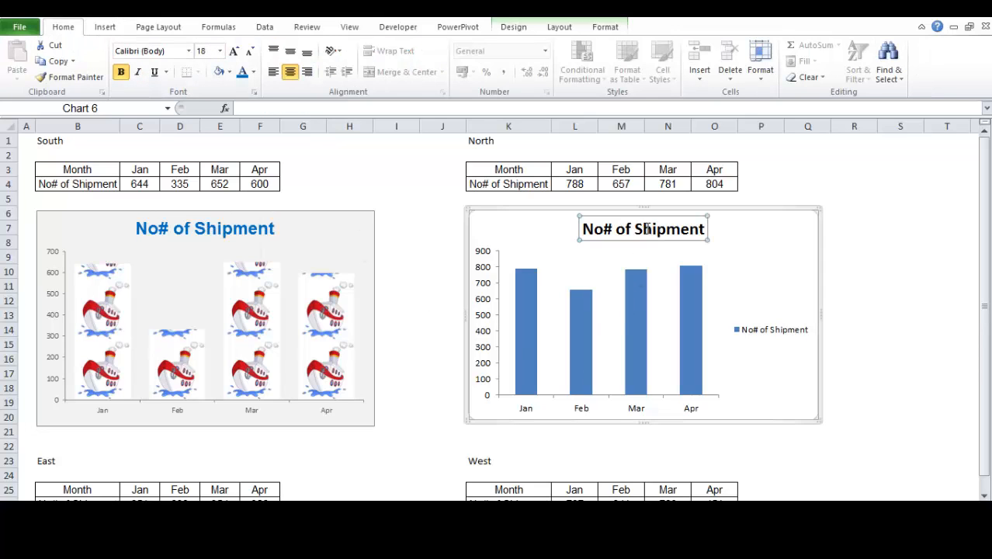
pyautogui.click(205, 228)
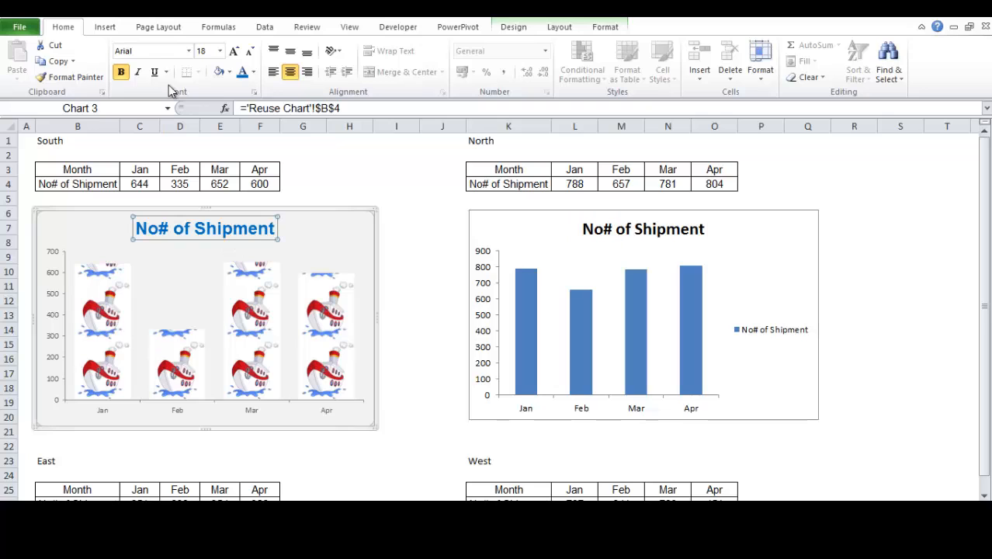
pyautogui.click(643, 228)
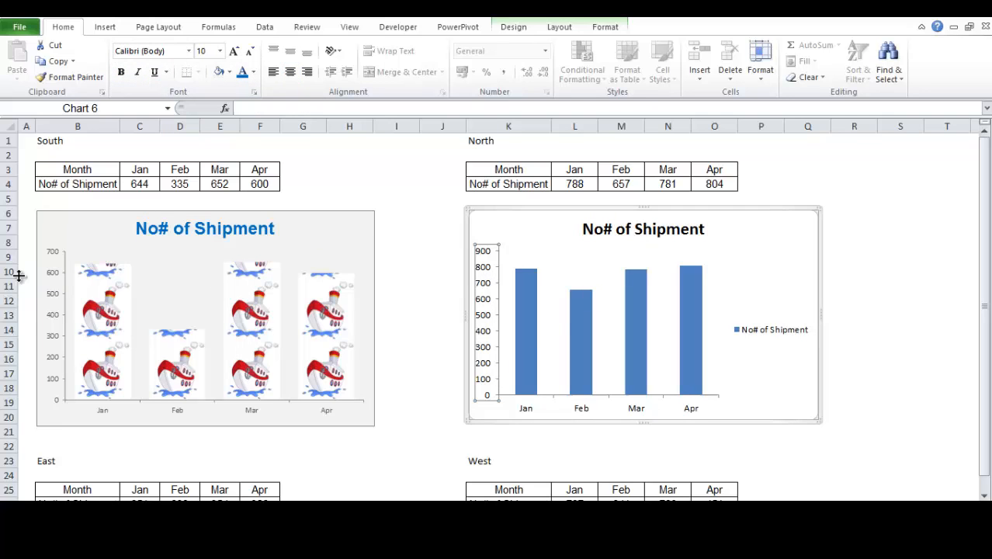
pyautogui.moveTo(119, 276)
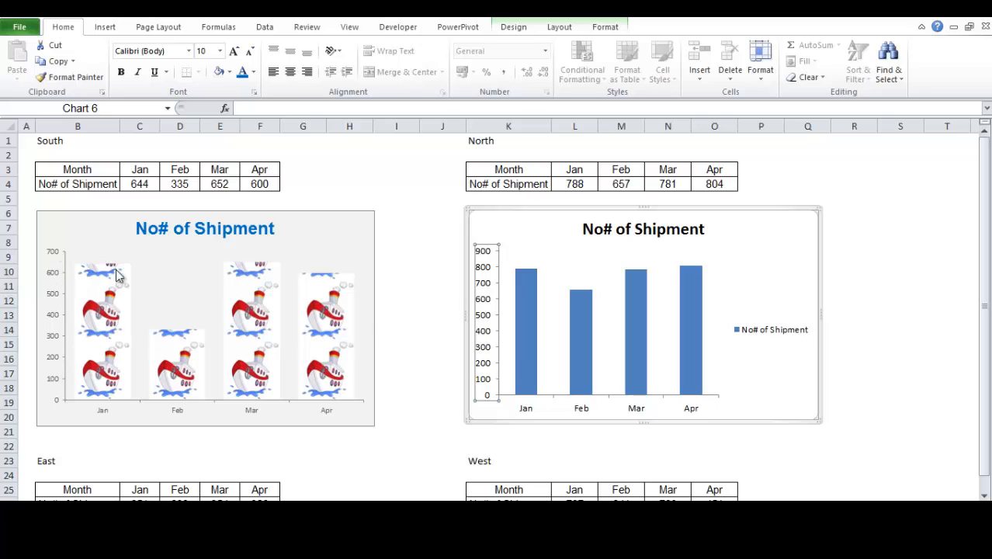
pyautogui.moveTo(52, 321)
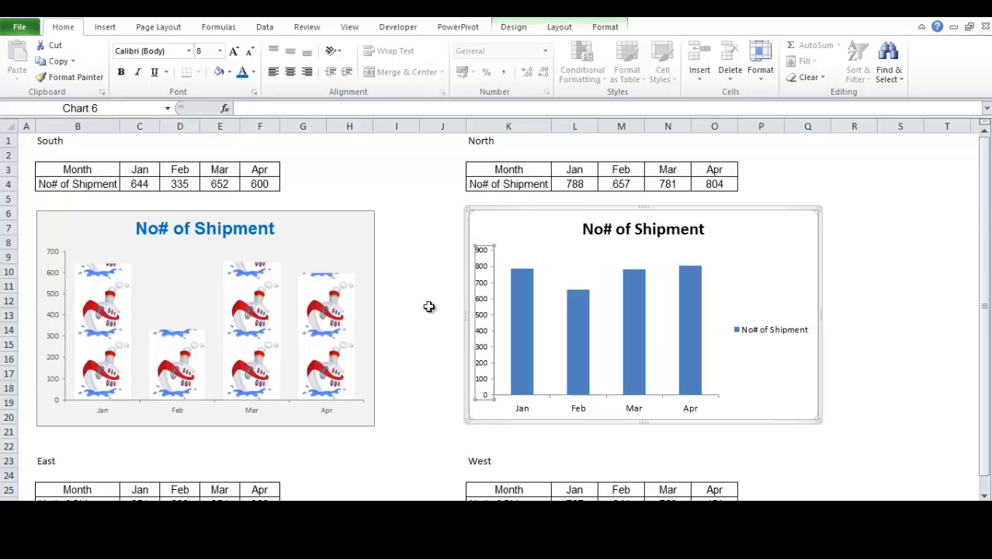
pyautogui.click(77, 417)
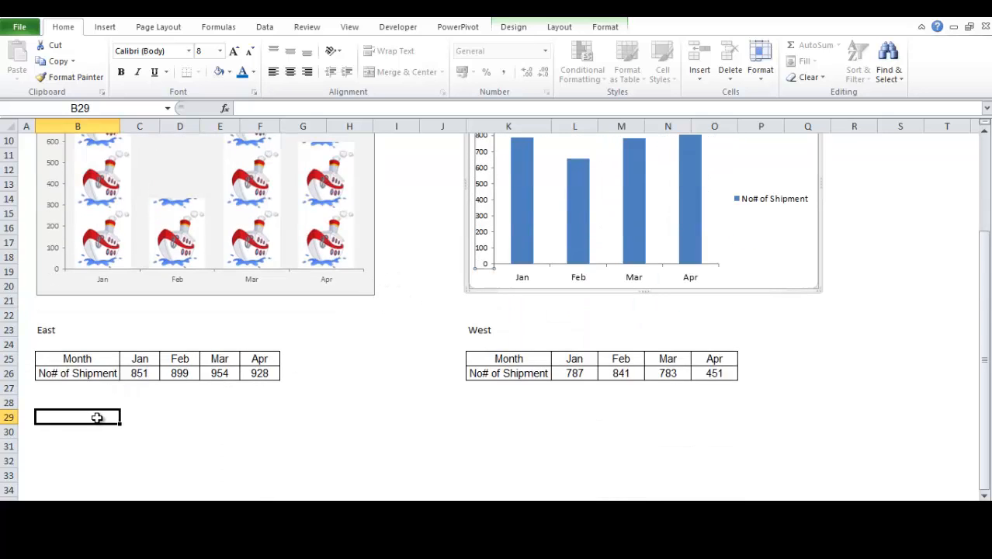
pyautogui.scroll(3)
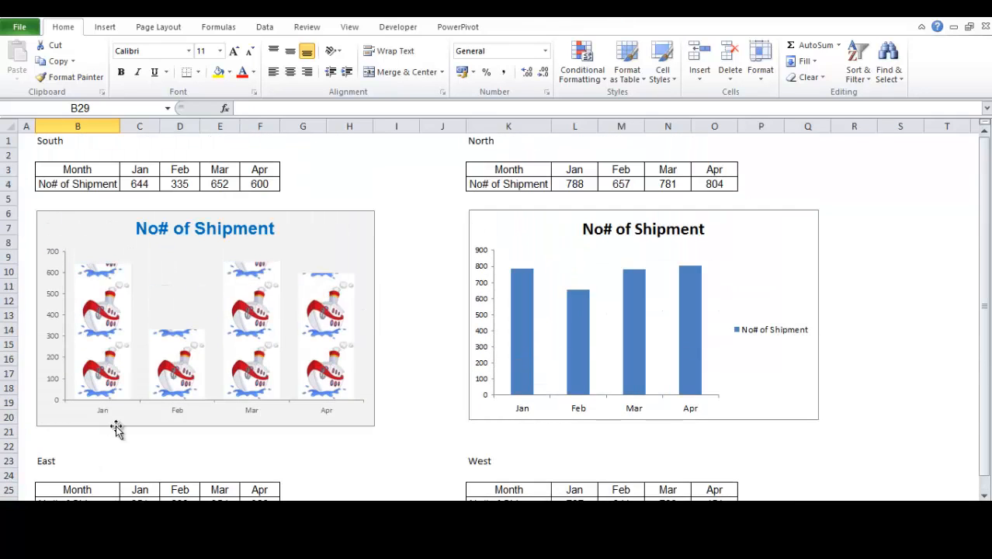
pyautogui.scroll(-3)
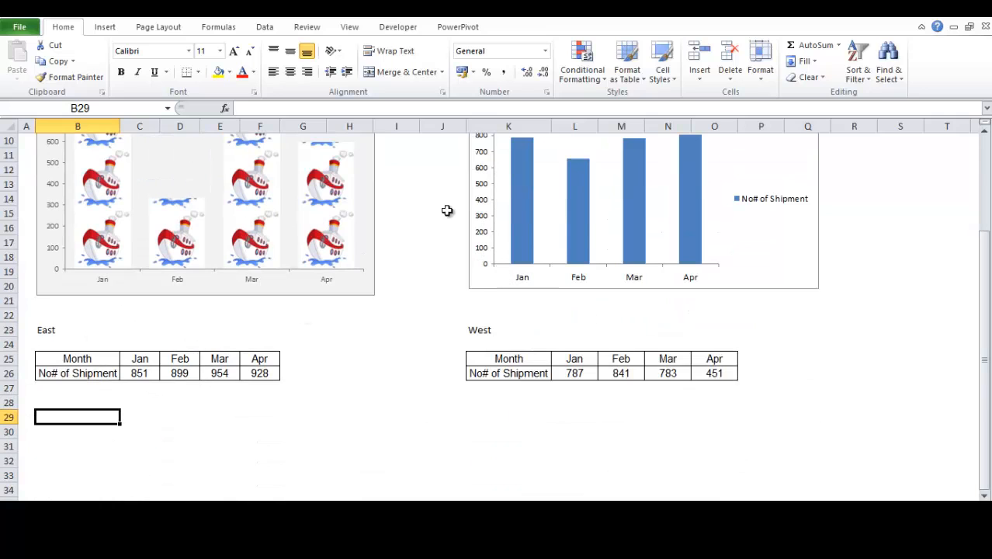
pyautogui.scroll(3)
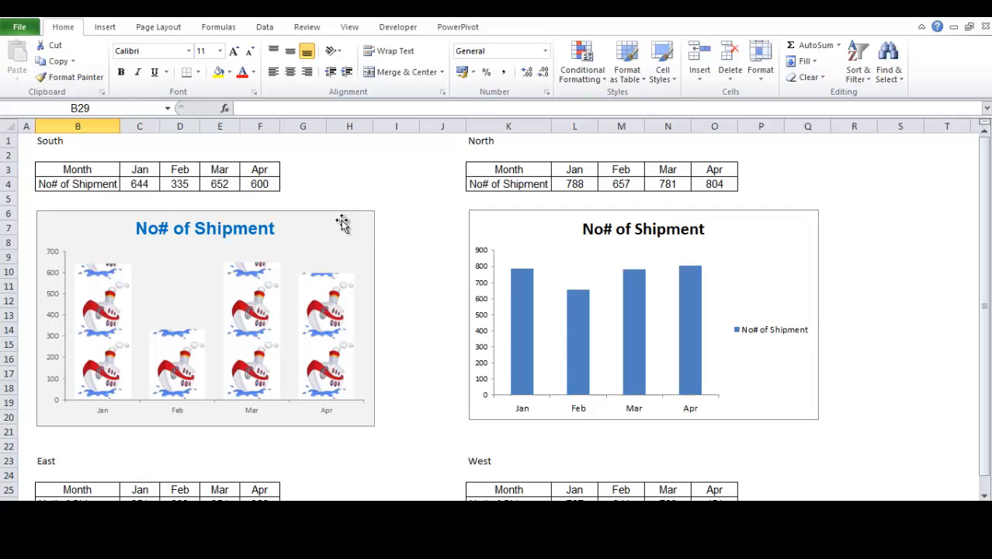
pyautogui.moveTo(186, 198)
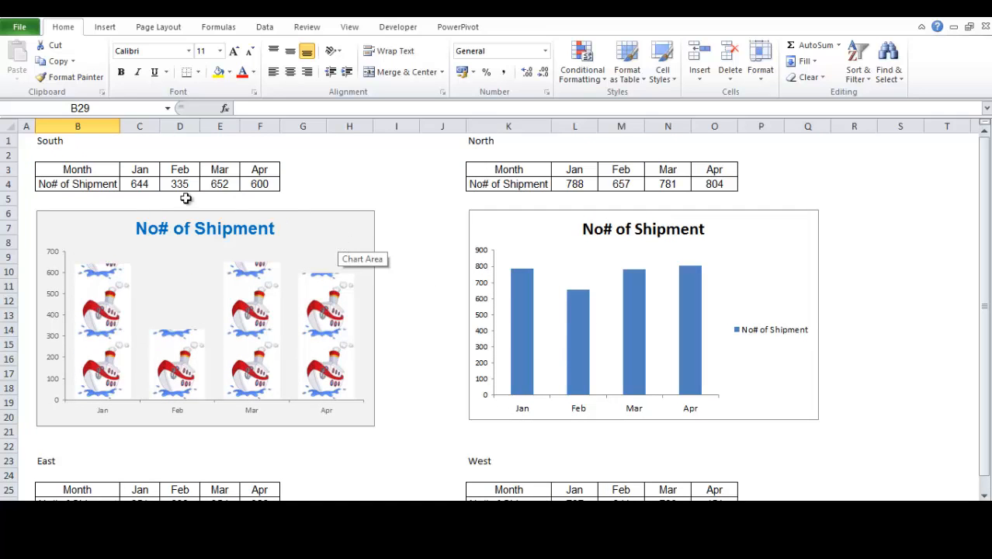
pyautogui.moveTo(377, 415)
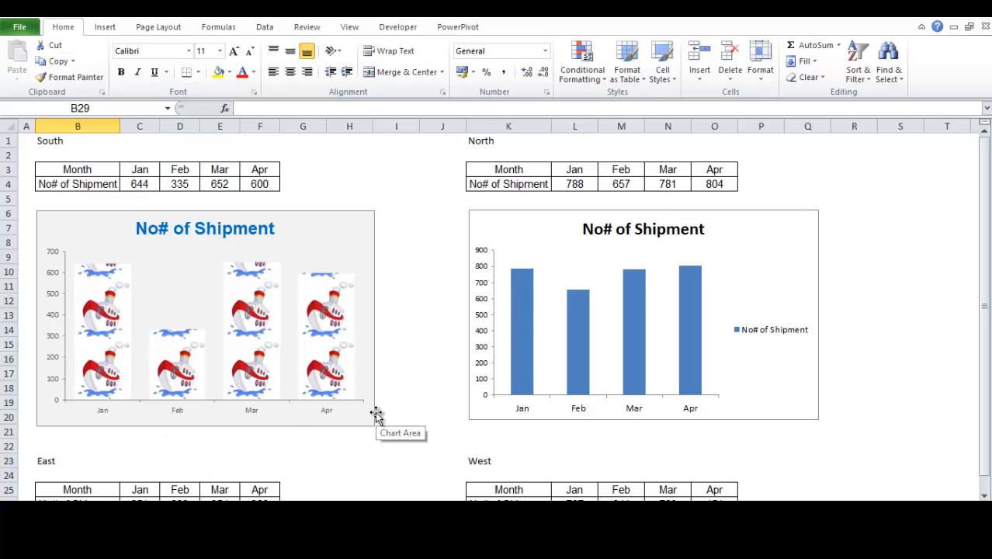
pyautogui.moveTo(475, 227)
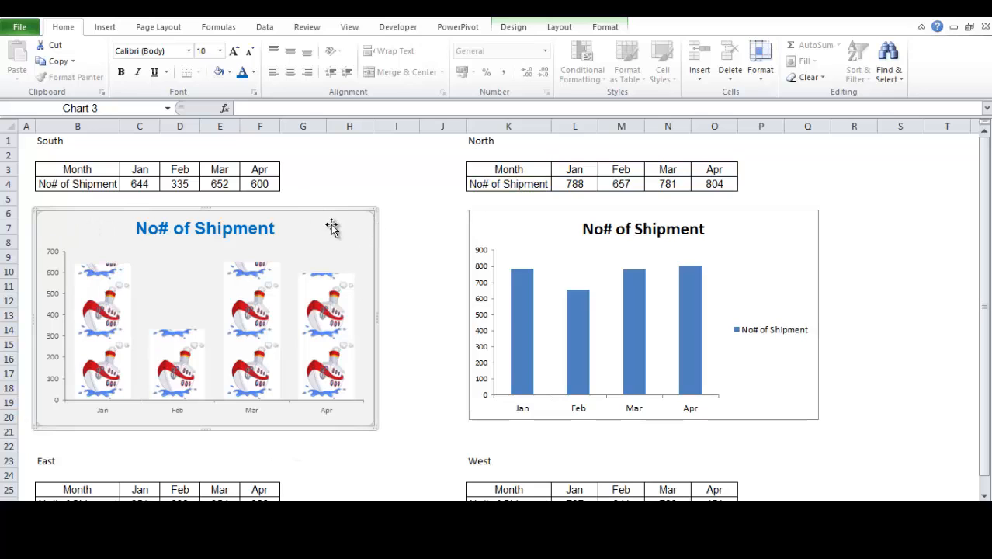
pyautogui.moveTo(325, 246)
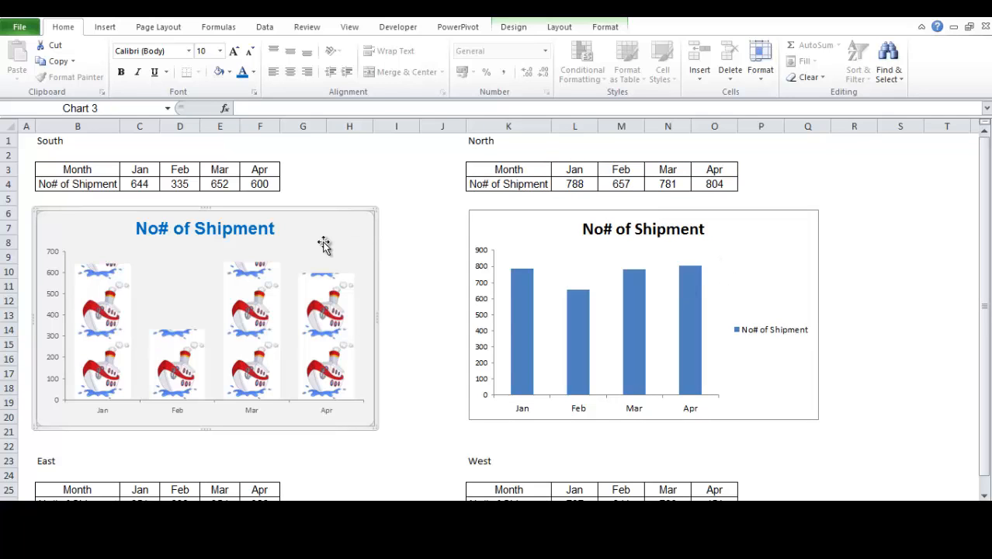
# Step: Save the South pictograph chart as template 'My Shipment Template 3' and select the North chart
pyautogui.click(513, 27)
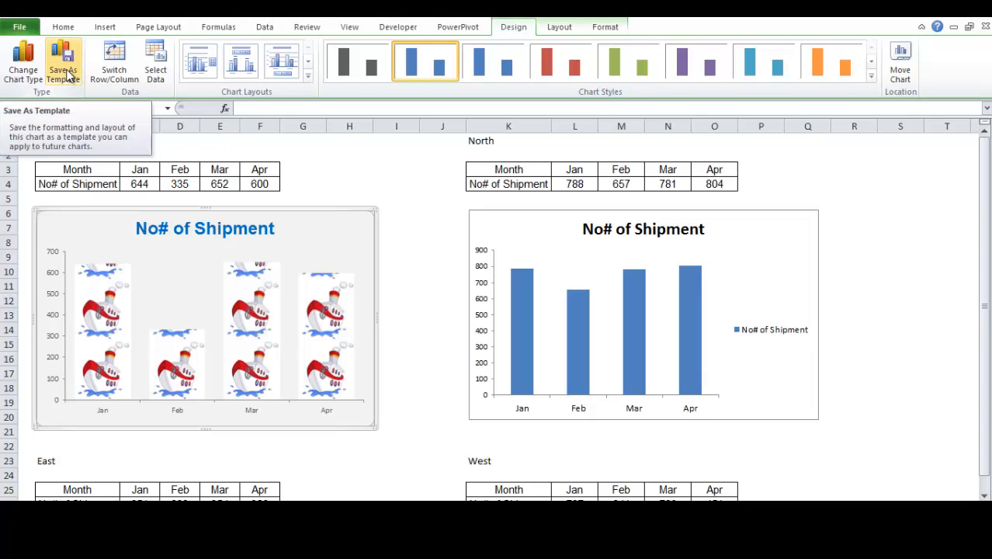
pyautogui.click(64, 60)
pyautogui.write('My Shipment Template 3')
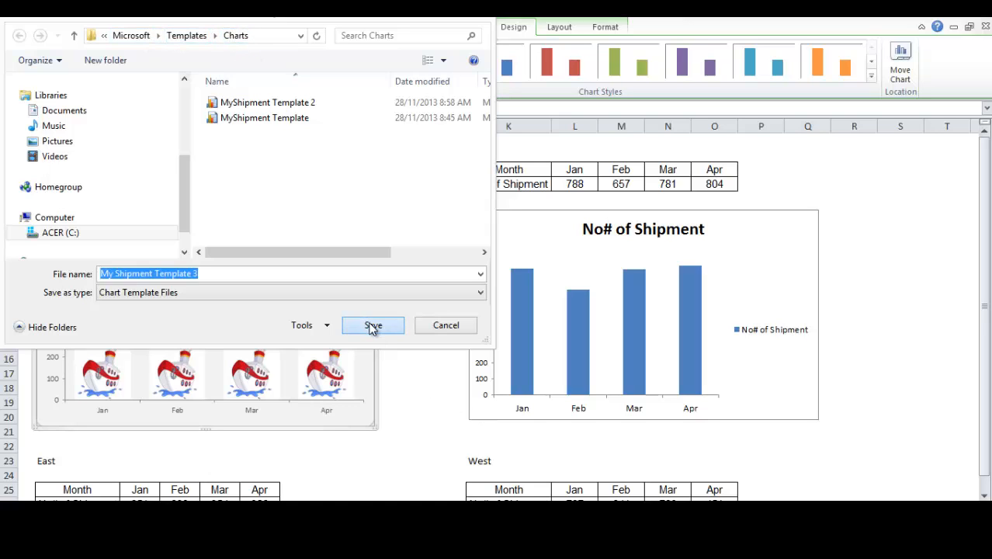
pyautogui.click(373, 324)
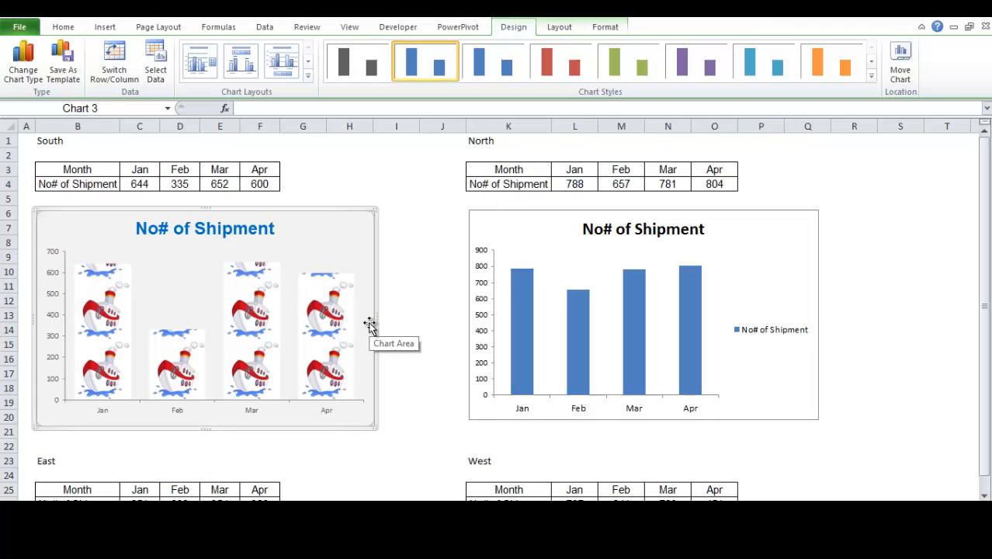
pyautogui.moveTo(148, 302)
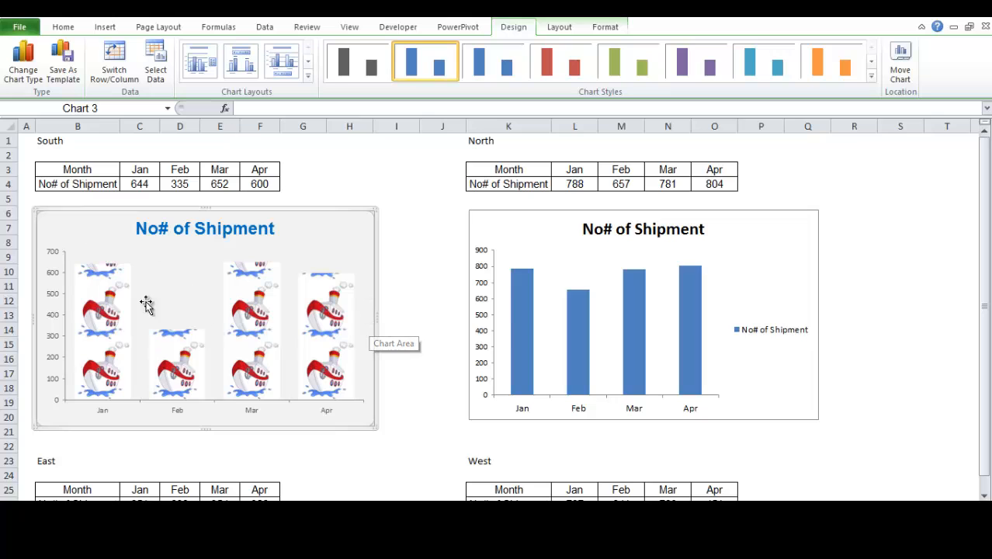
pyautogui.click(755, 235)
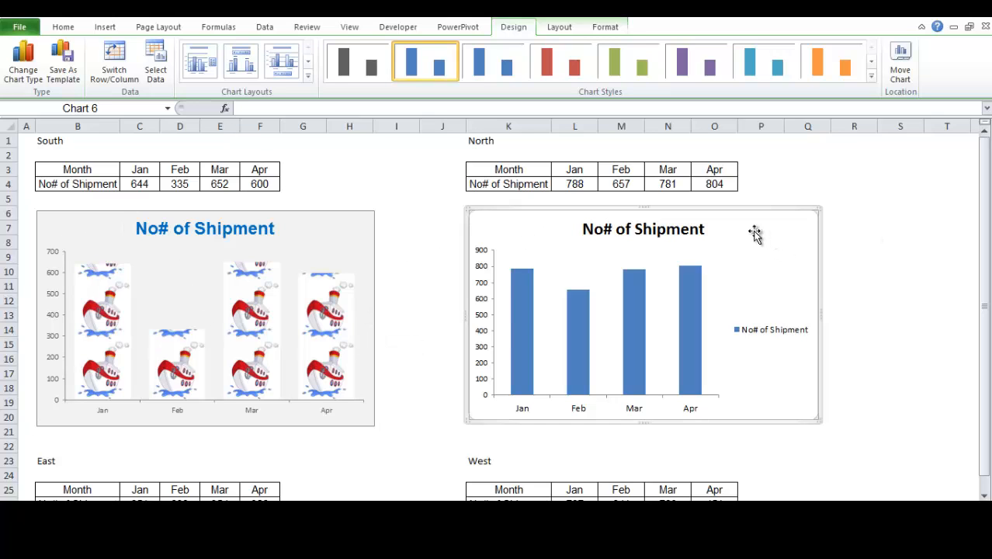
pyautogui.moveTo(349, 188)
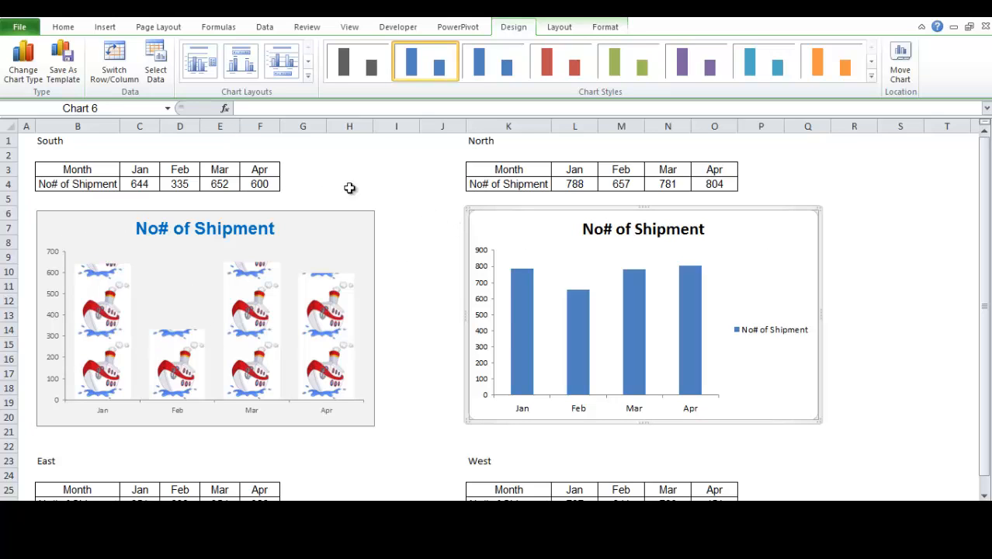
pyautogui.moveTo(753, 242)
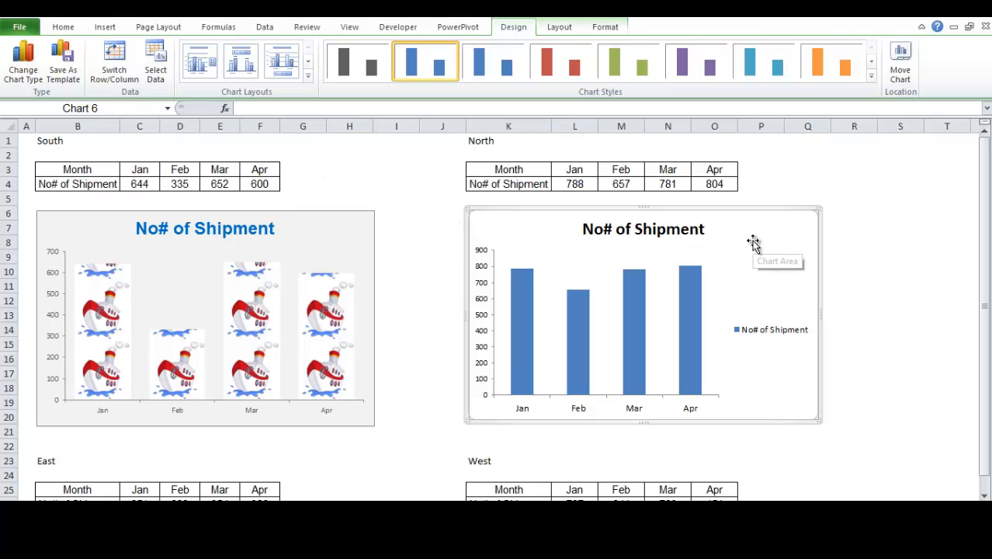
# Step: Change the North chart's type to the first saved template for boat-picture columns
pyautogui.rightClick(752, 241)
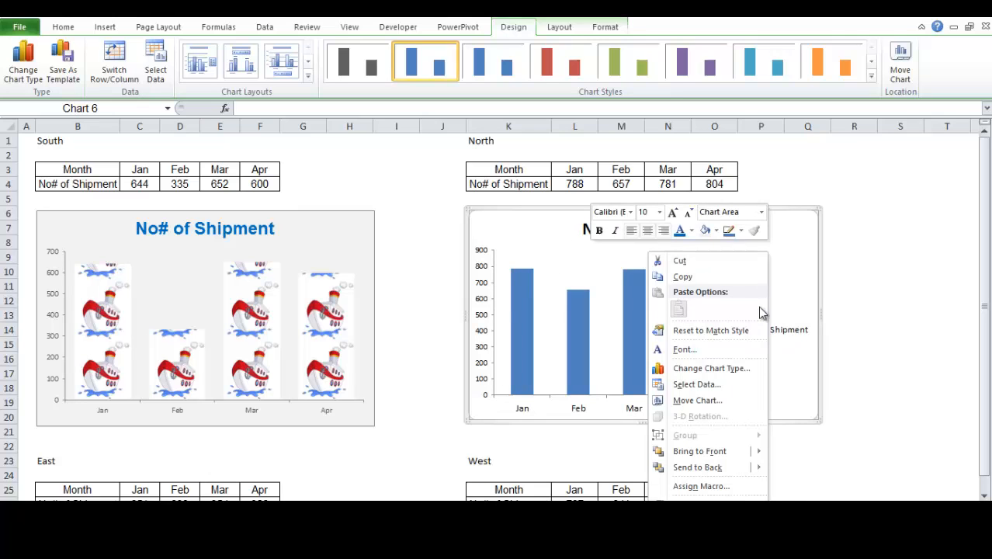
pyautogui.moveTo(711, 368)
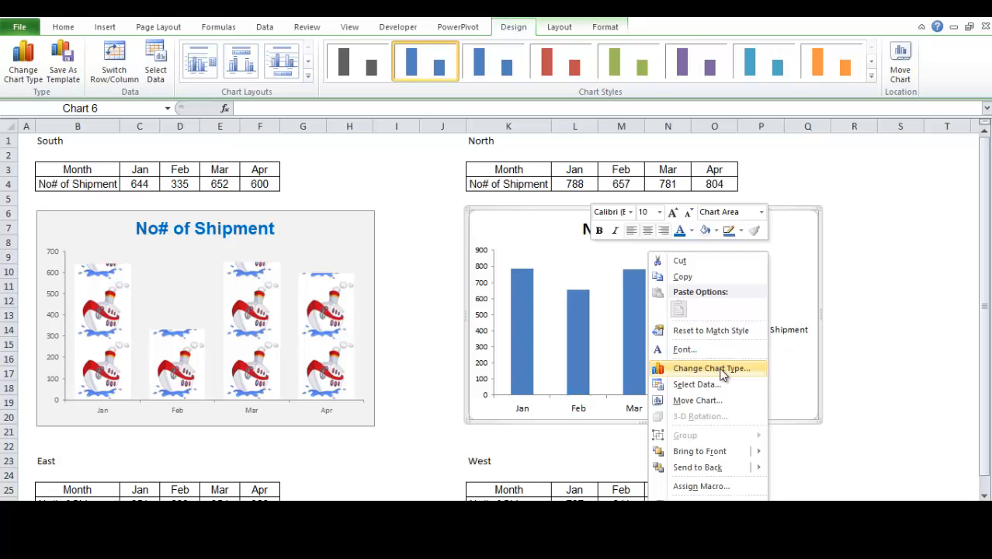
pyautogui.click(711, 368)
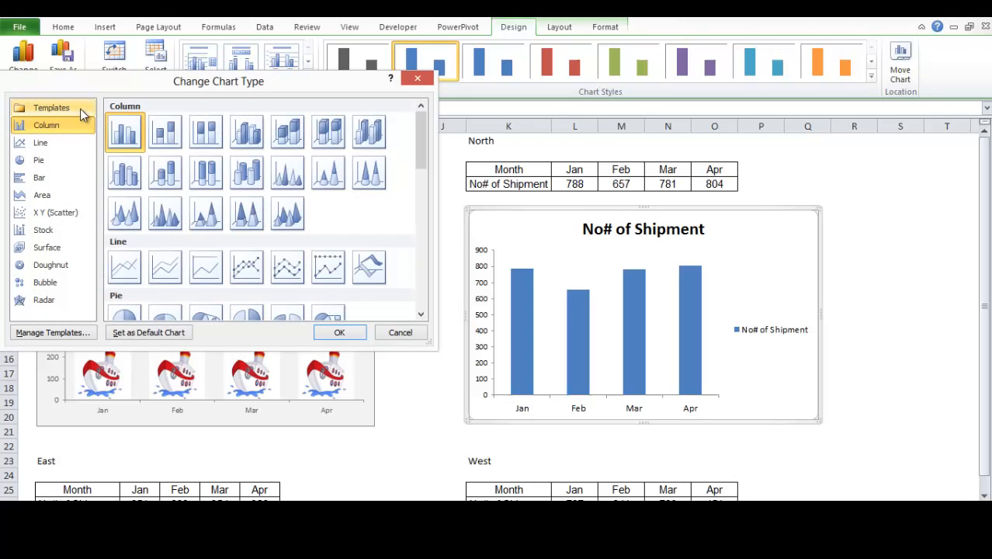
pyautogui.click(51, 107)
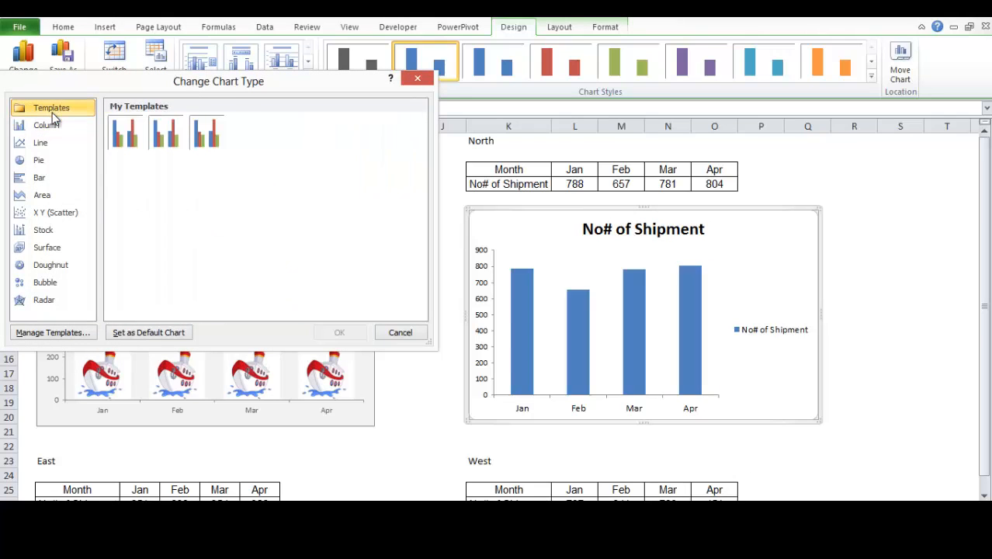
pyautogui.moveTo(125, 132)
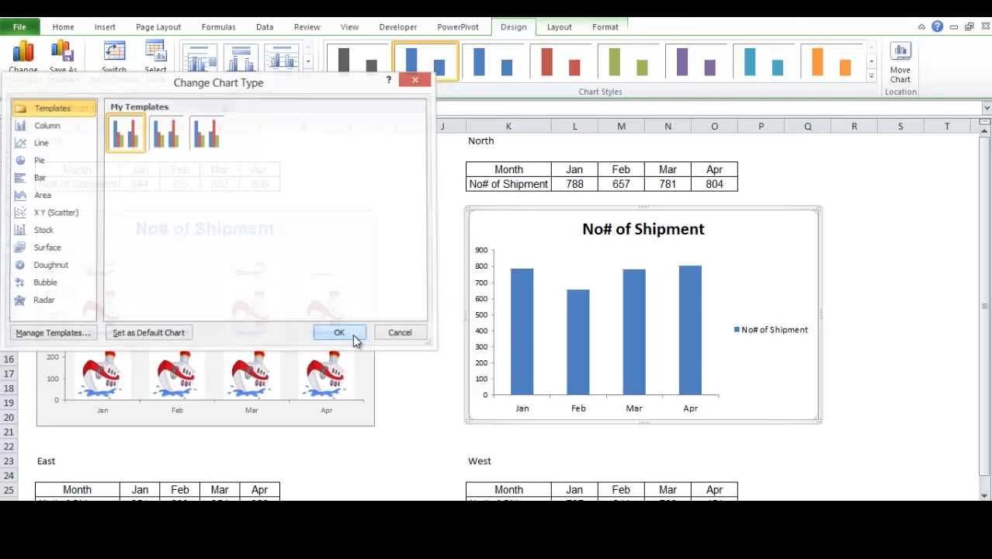
pyautogui.click(338, 332)
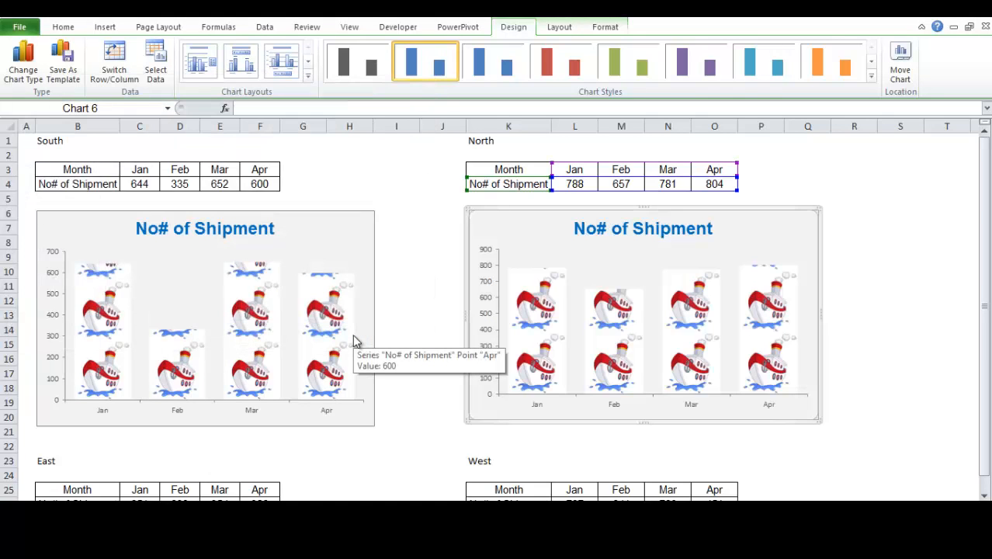
pyautogui.moveTo(371, 343)
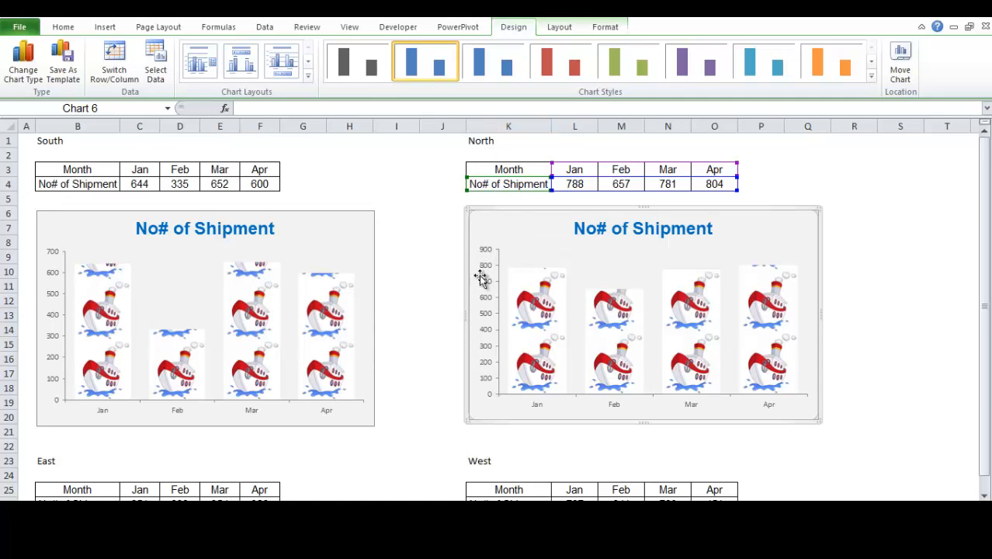
pyautogui.moveTo(484, 282)
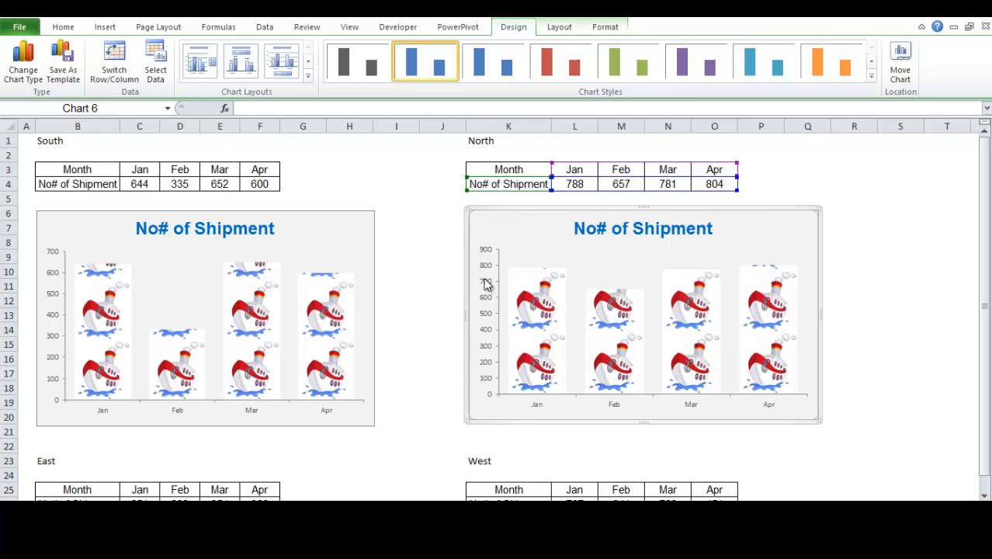
pyautogui.moveTo(58, 253)
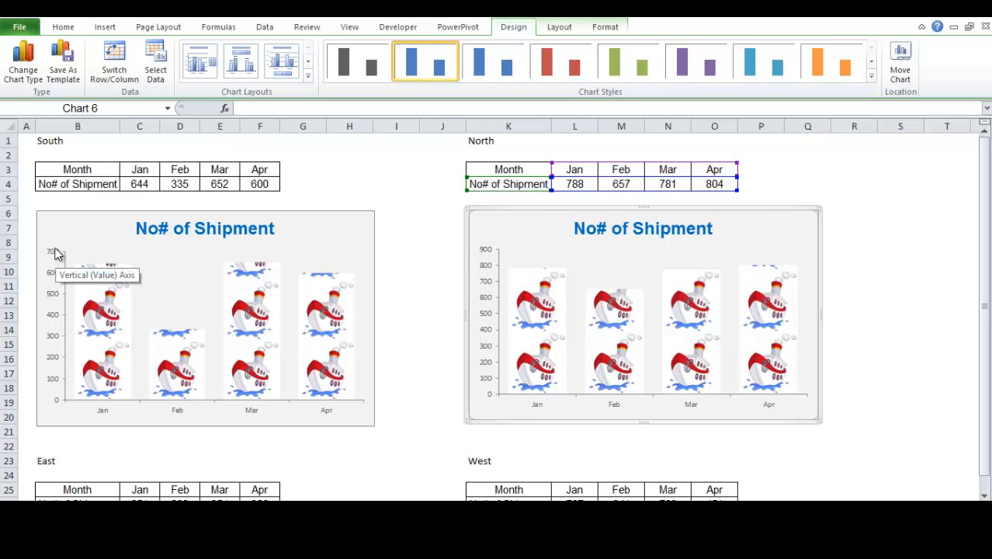
pyautogui.moveTo(555, 409)
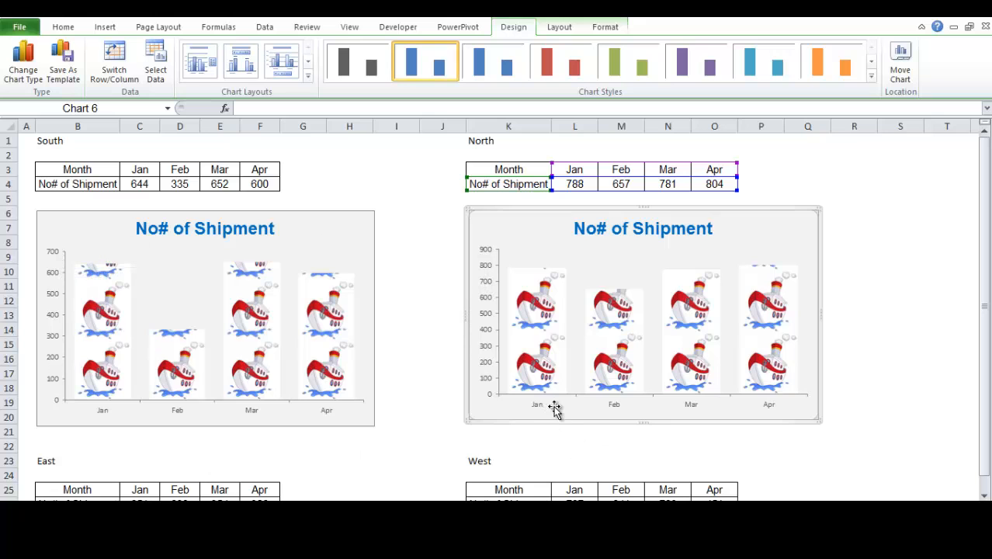
pyautogui.moveTo(790, 405)
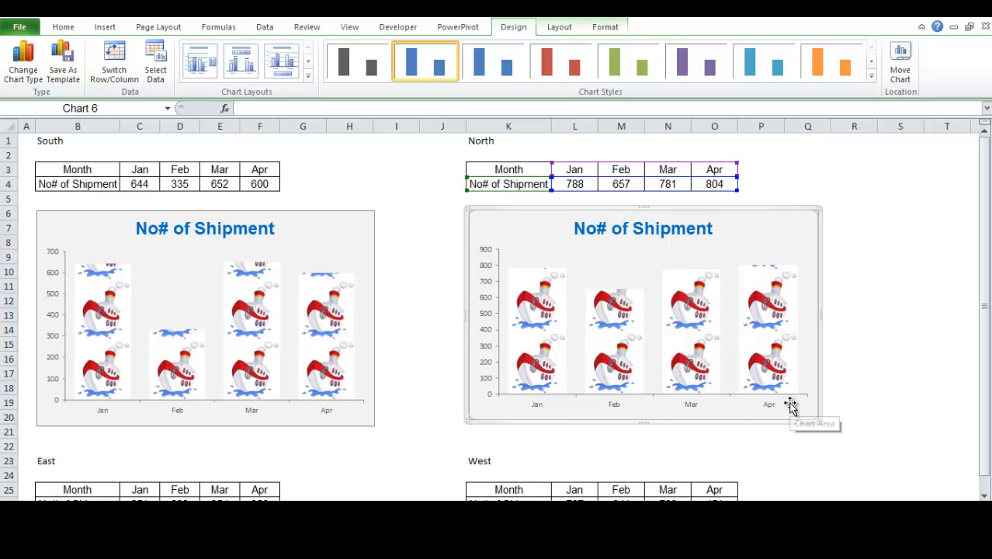
pyautogui.moveTo(498, 394)
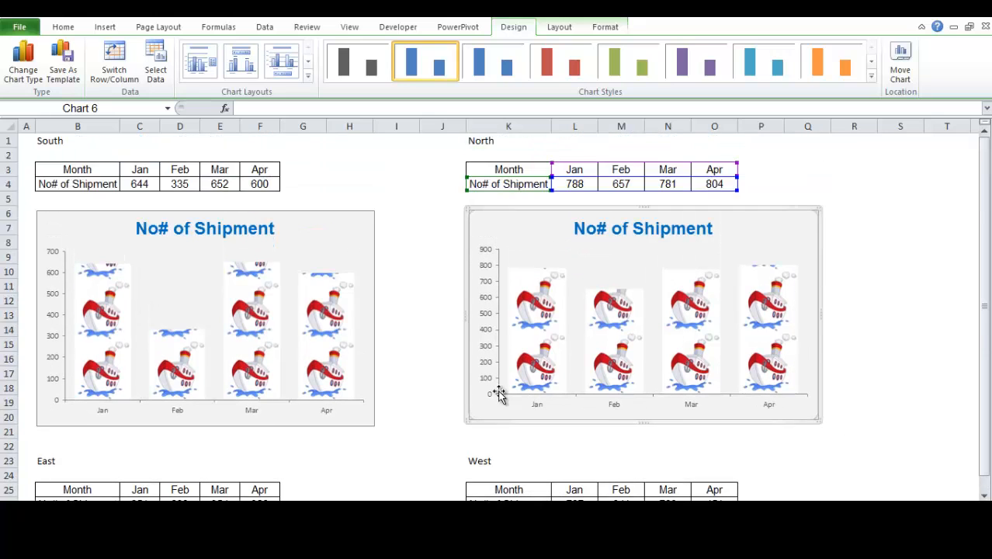
pyautogui.click(77, 314)
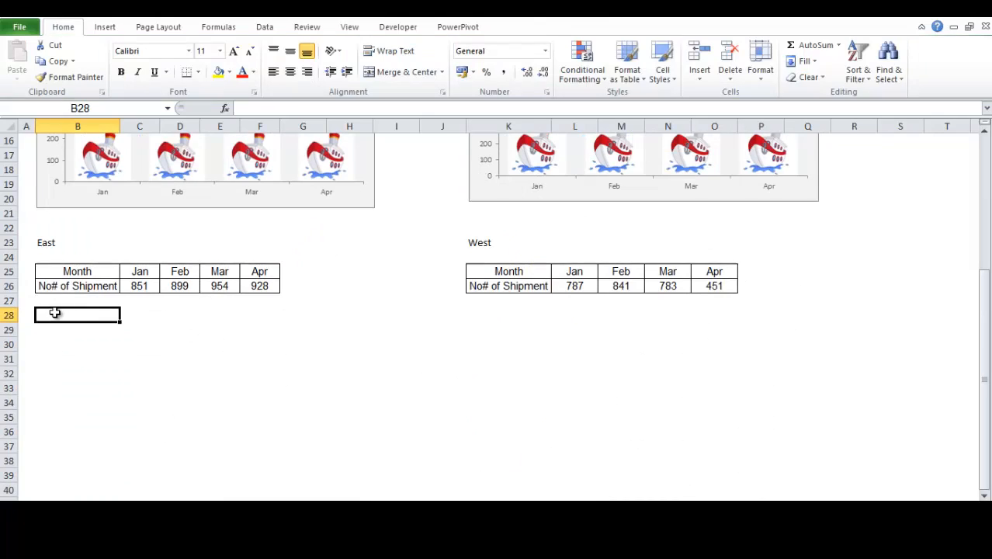
pyautogui.click(105, 27)
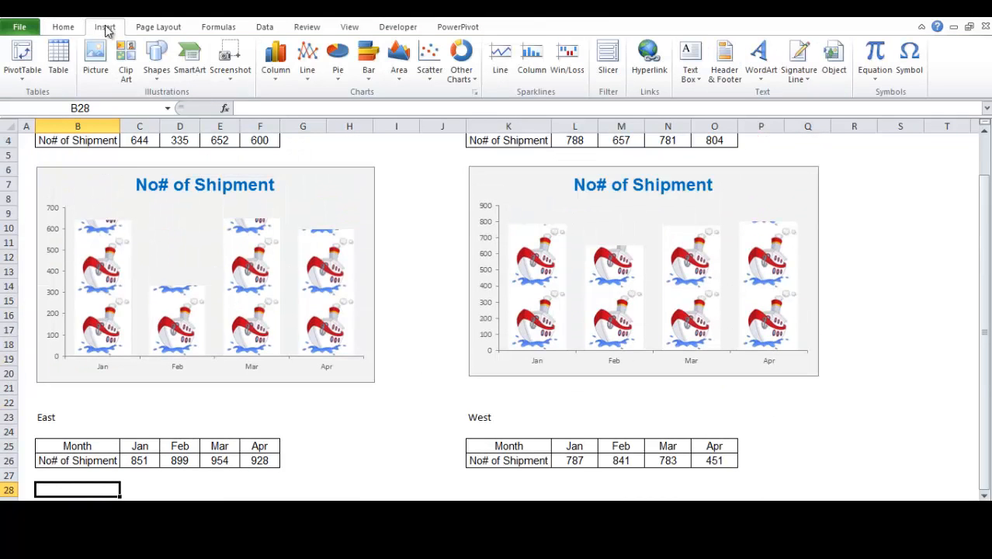
pyautogui.moveTo(405, 92)
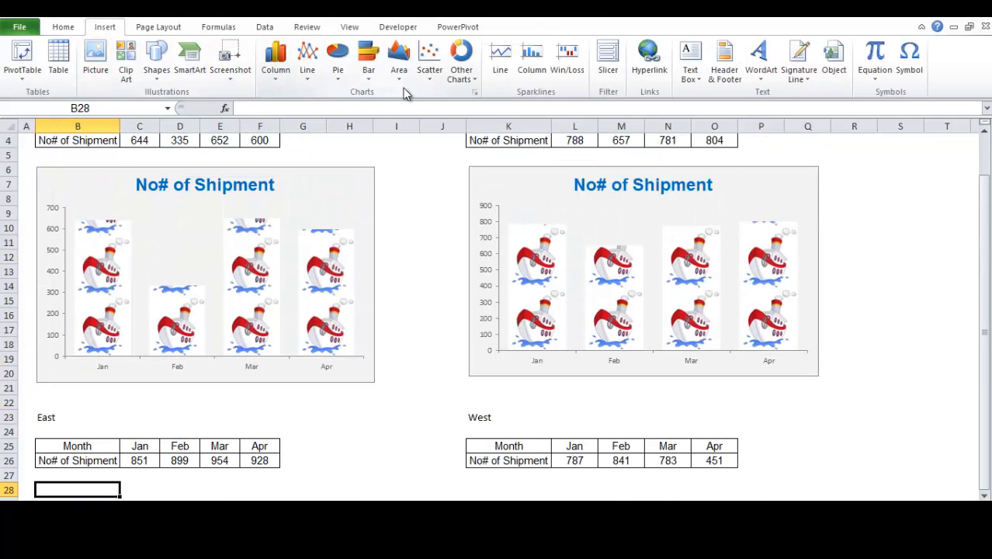
pyautogui.click(275, 58)
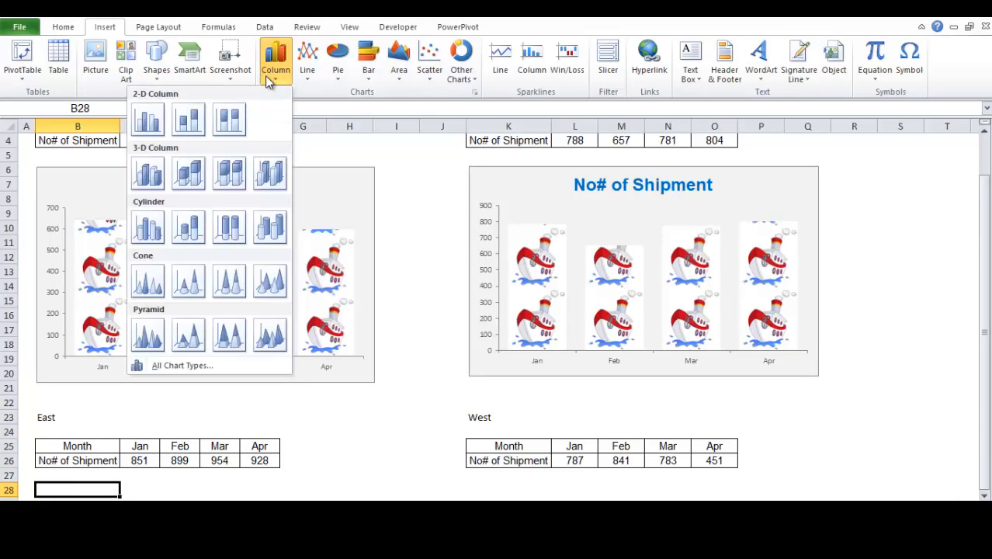
pyautogui.moveTo(183, 364)
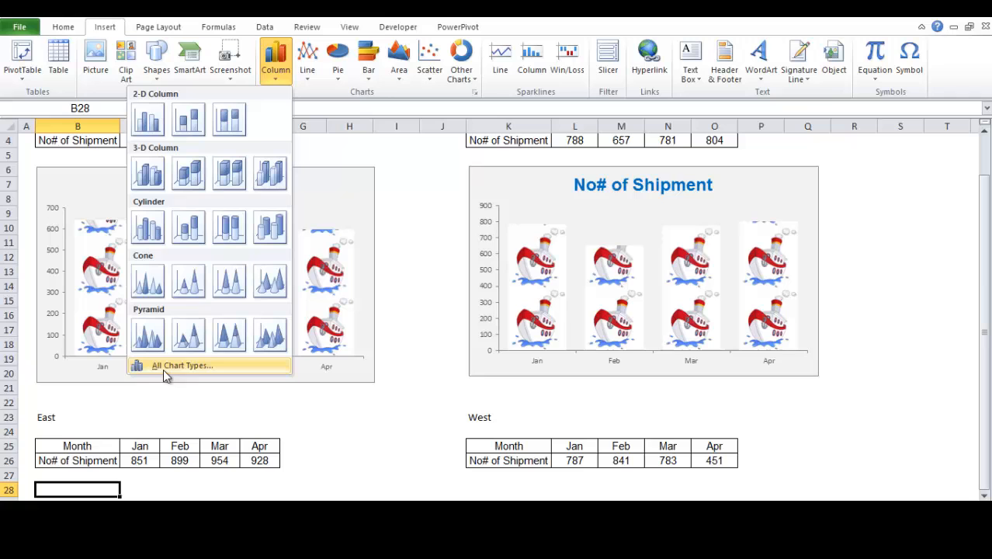
pyautogui.moveTo(200, 366)
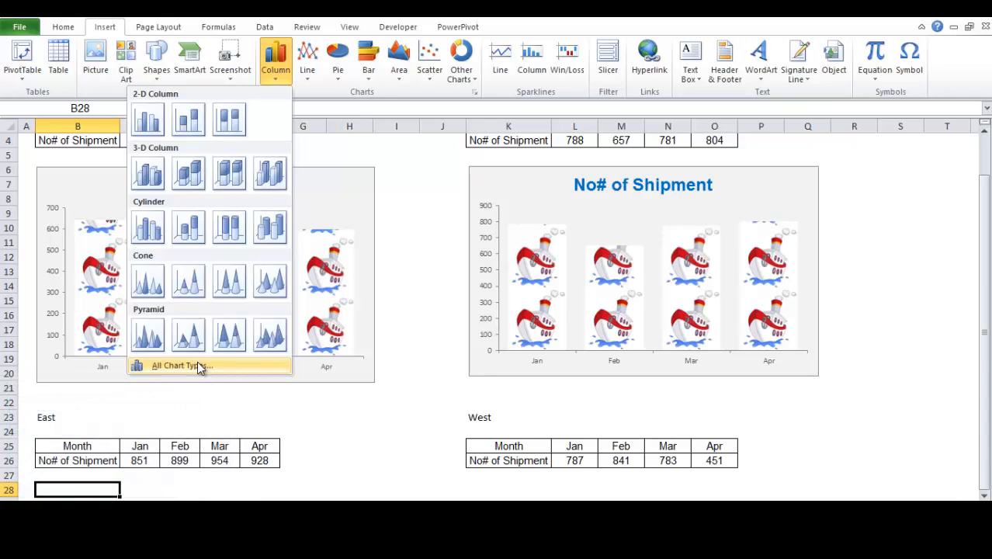
pyautogui.click(181, 365)
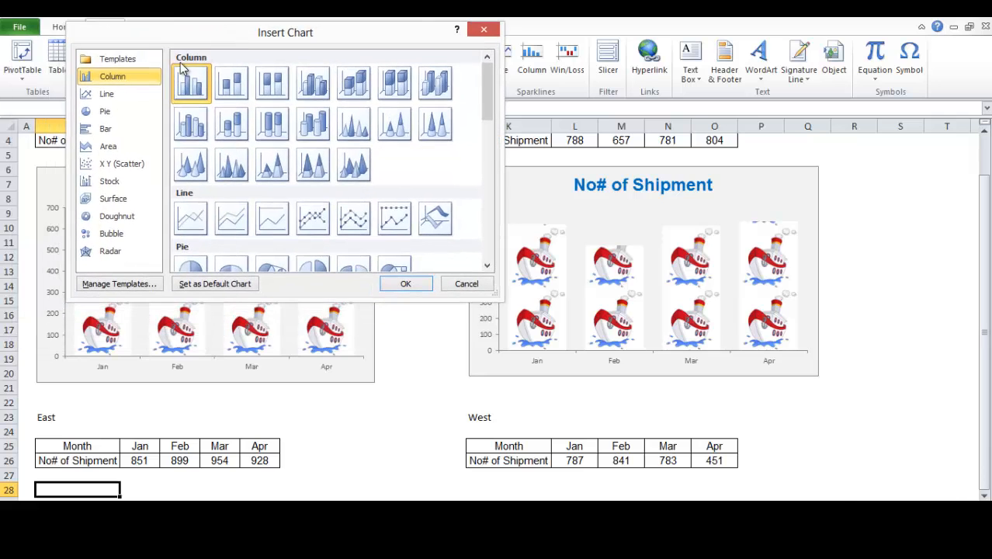
pyautogui.click(117, 59)
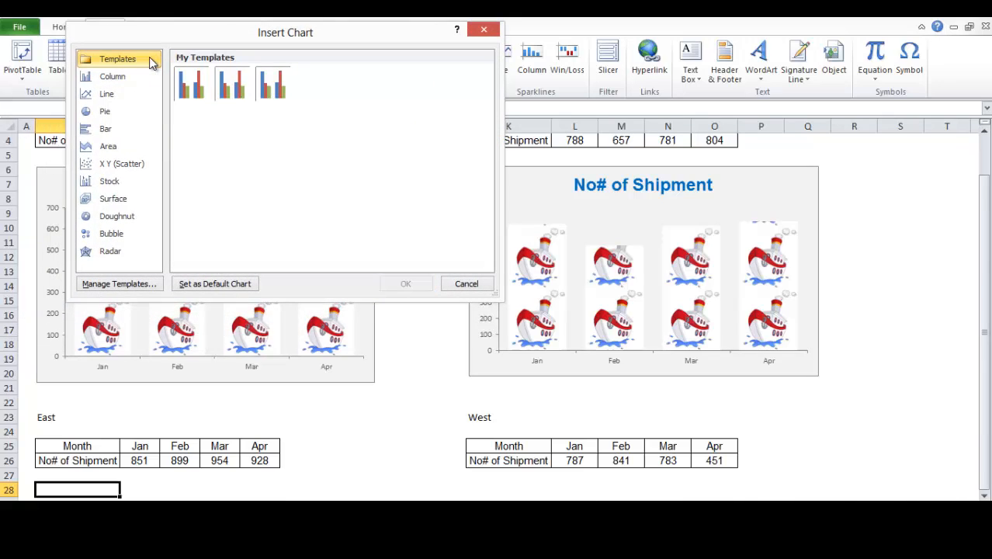
pyautogui.moveTo(191, 83)
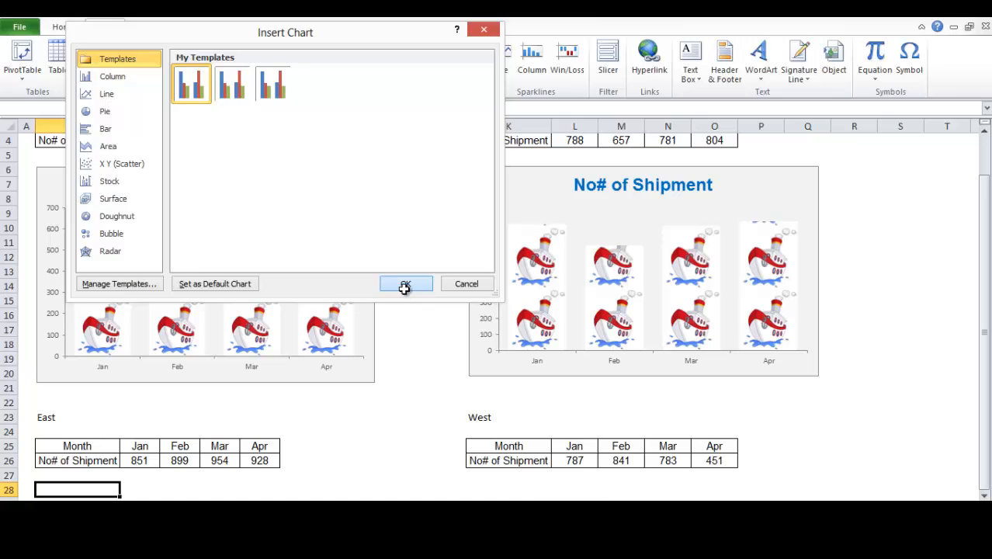
pyautogui.click(404, 283)
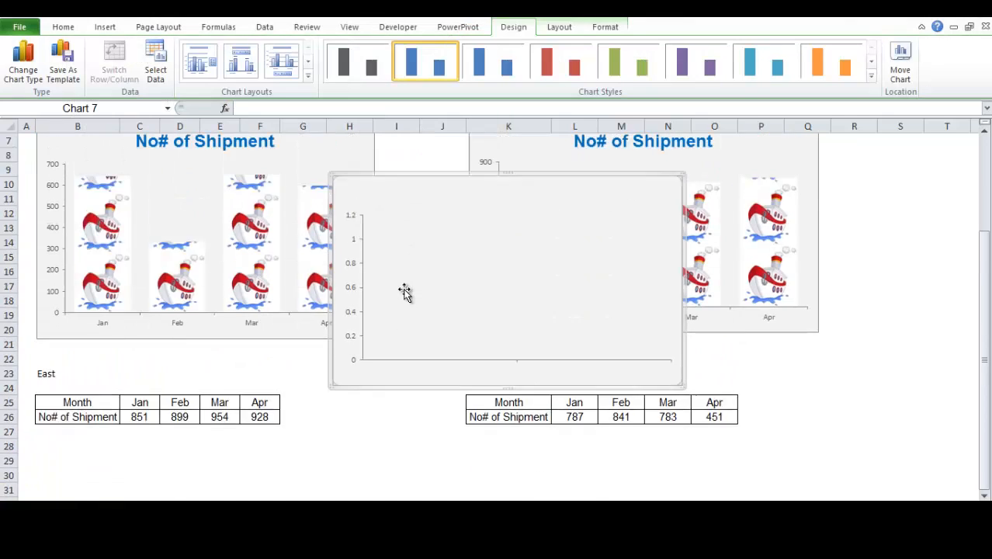
pyautogui.scroll(3)
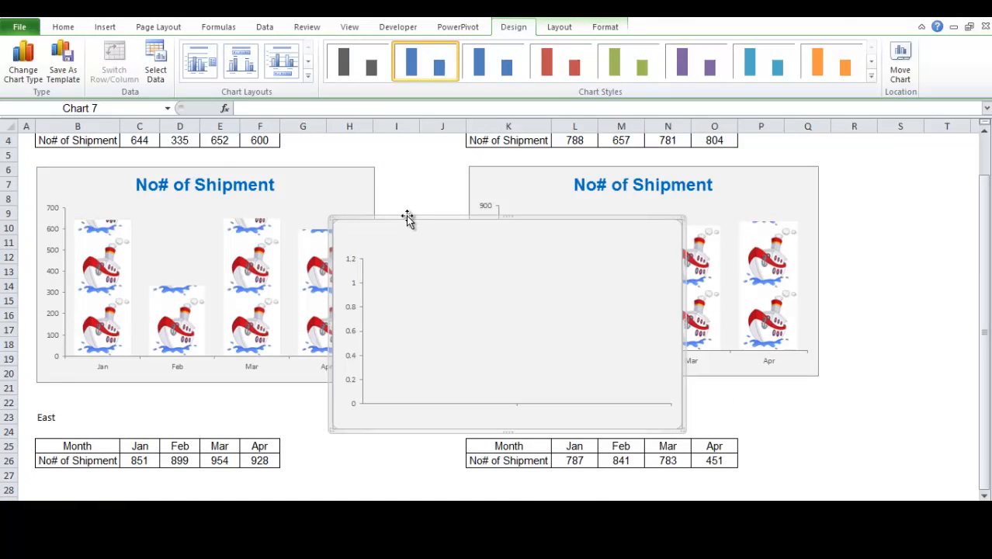
pyautogui.click(77, 488)
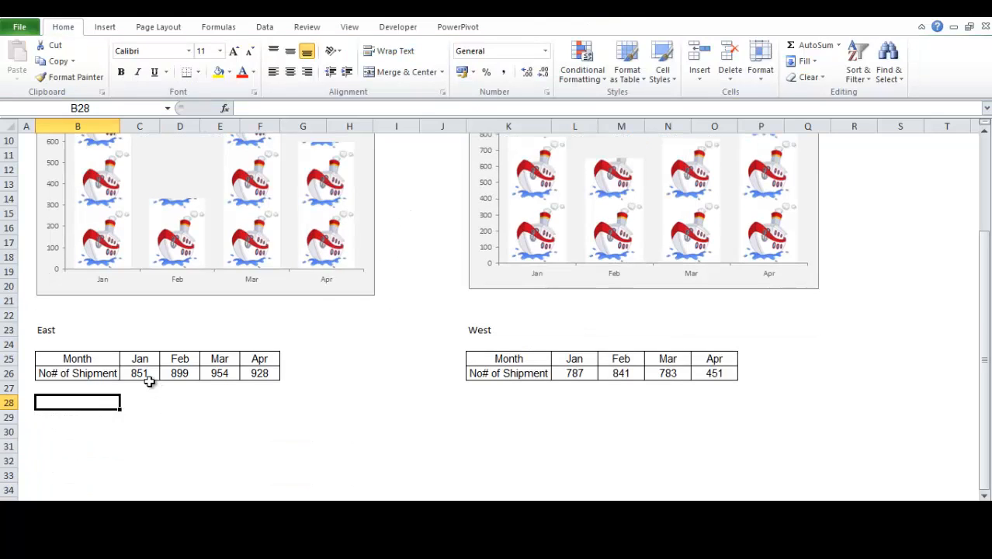
# Step: Create a chart of the East table's Jan–Apr values from the saved shipment template
pyautogui.click(139, 374)
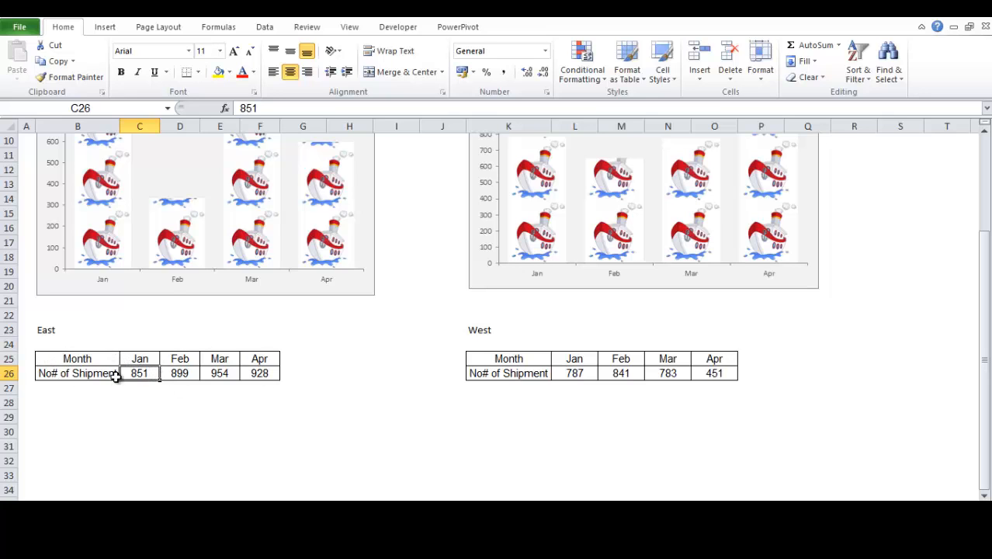
pyautogui.click(105, 27)
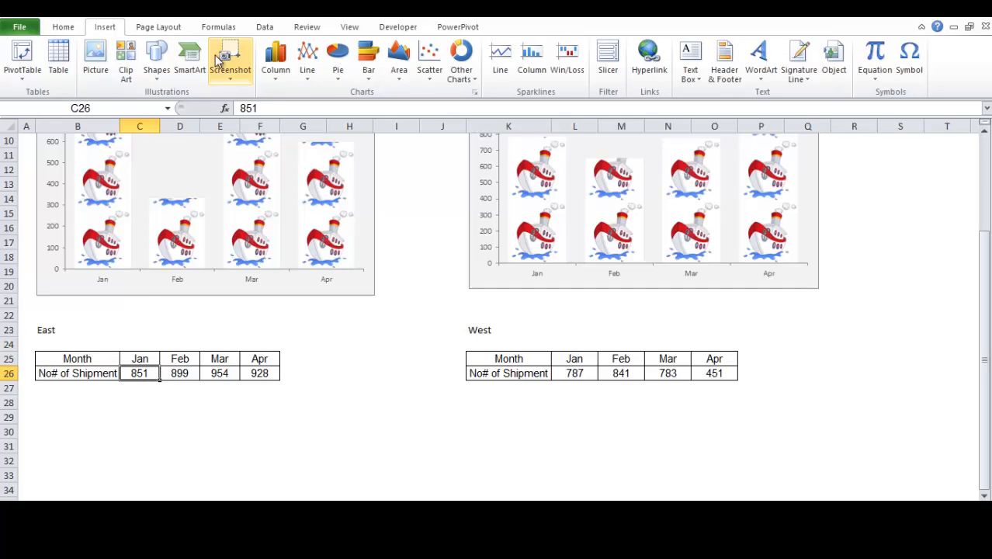
pyautogui.click(275, 59)
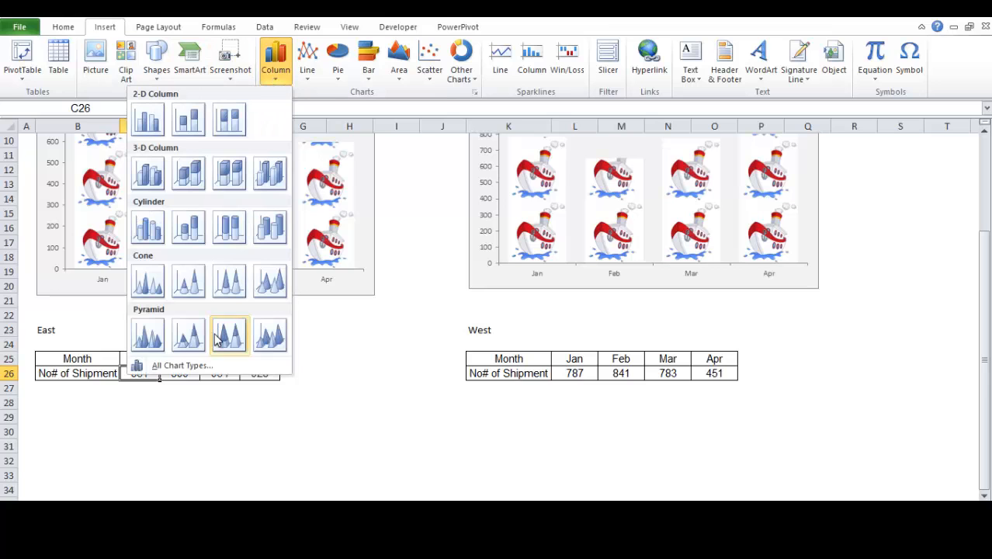
pyautogui.click(181, 365)
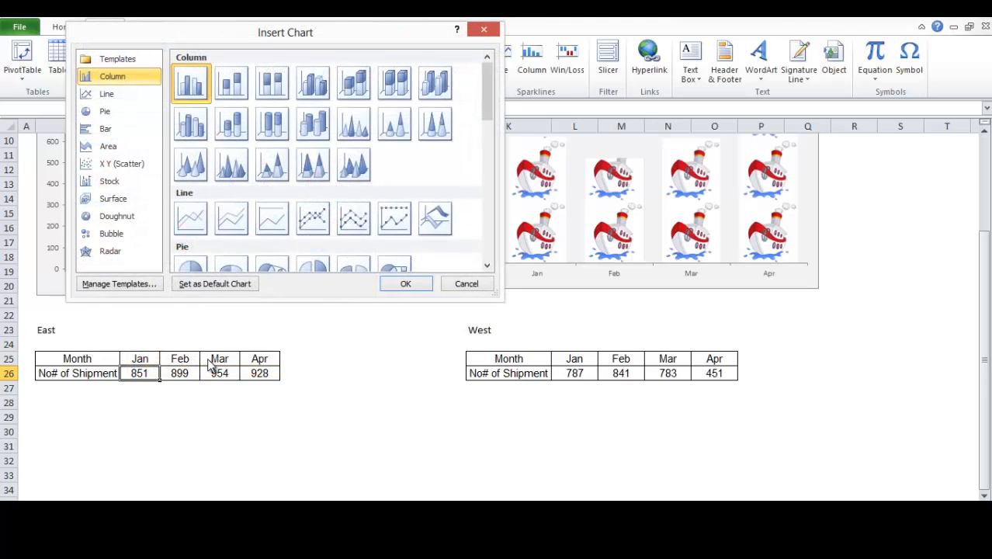
pyautogui.click(117, 58)
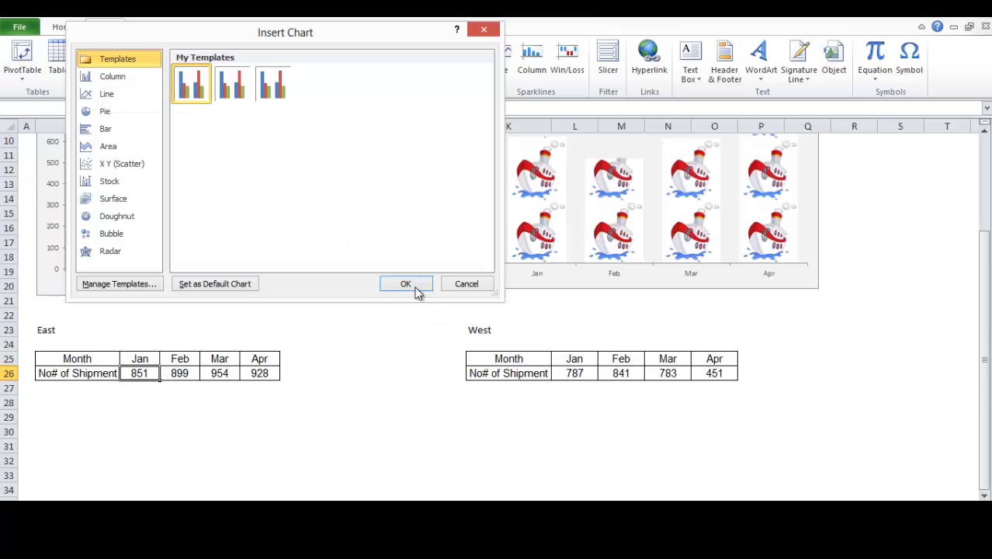
pyautogui.click(405, 284)
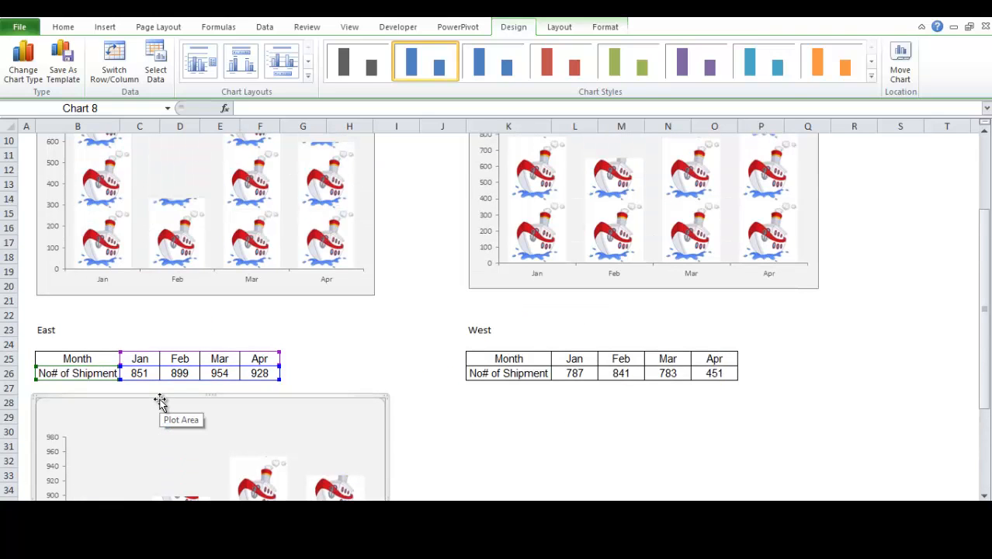
pyautogui.moveTo(260, 416)
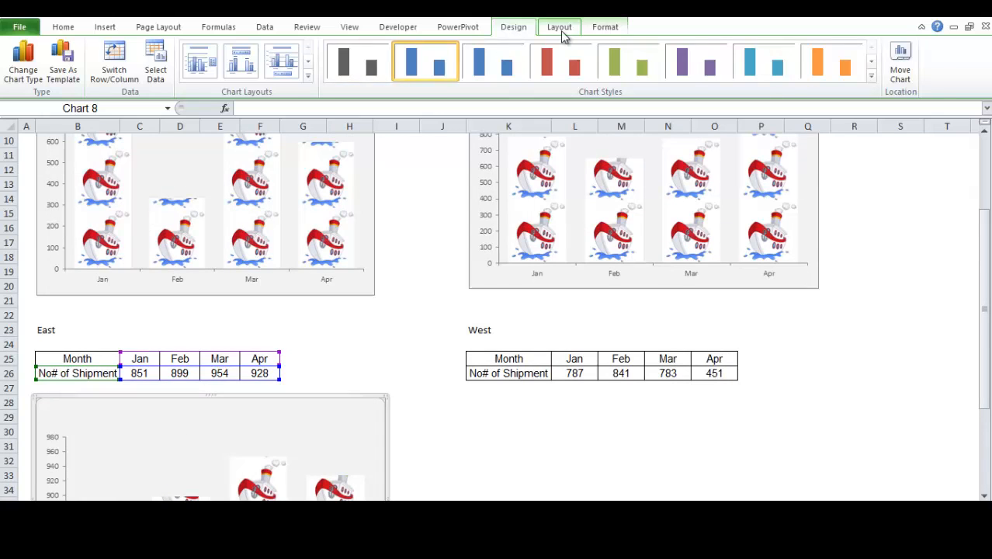
# Step: Add an above-chart title to the East chart, linked by formula to cell B26 'No# of Shipment'
pyautogui.click(559, 26)
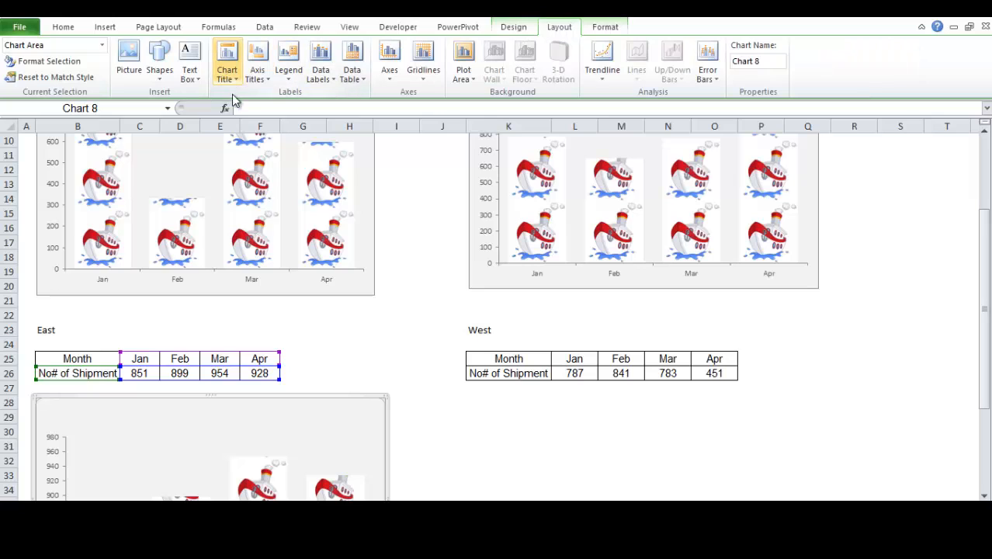
pyautogui.click(227, 62)
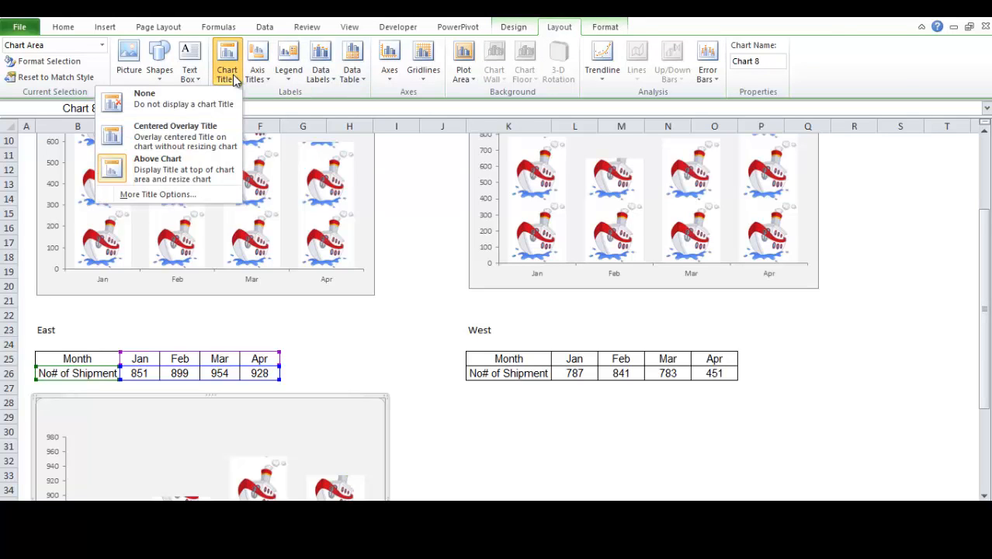
pyautogui.moveTo(214, 168)
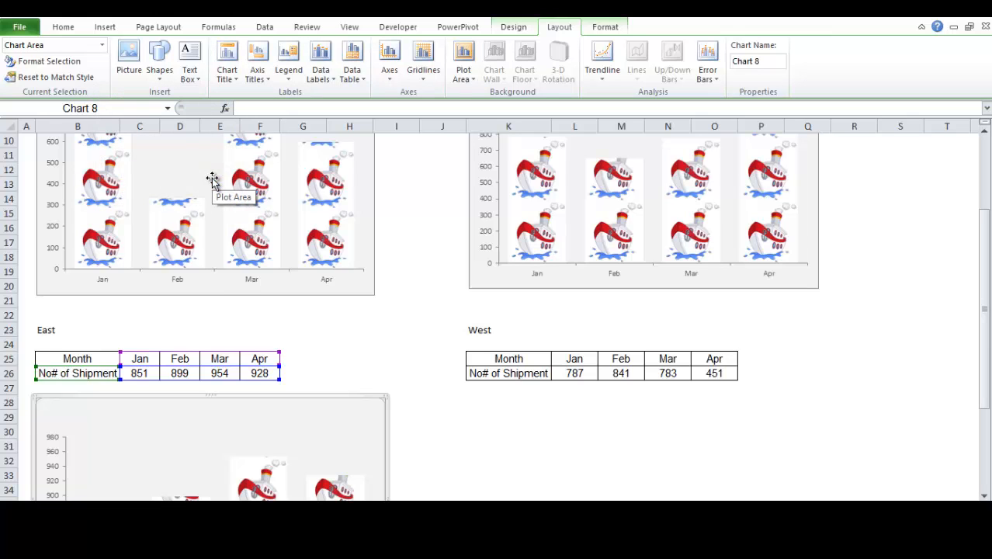
pyautogui.scroll(-3)
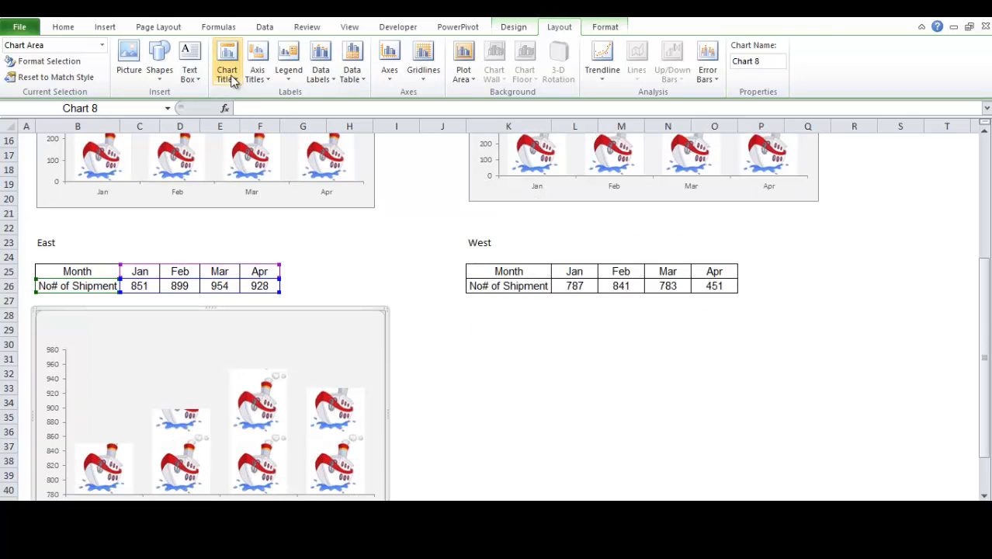
pyautogui.click(227, 58)
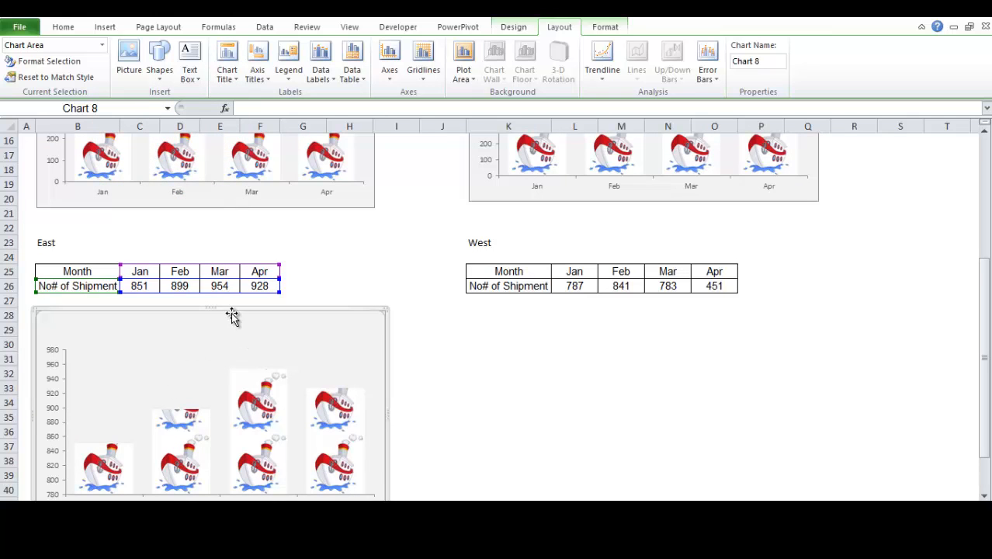
pyautogui.click(226, 61)
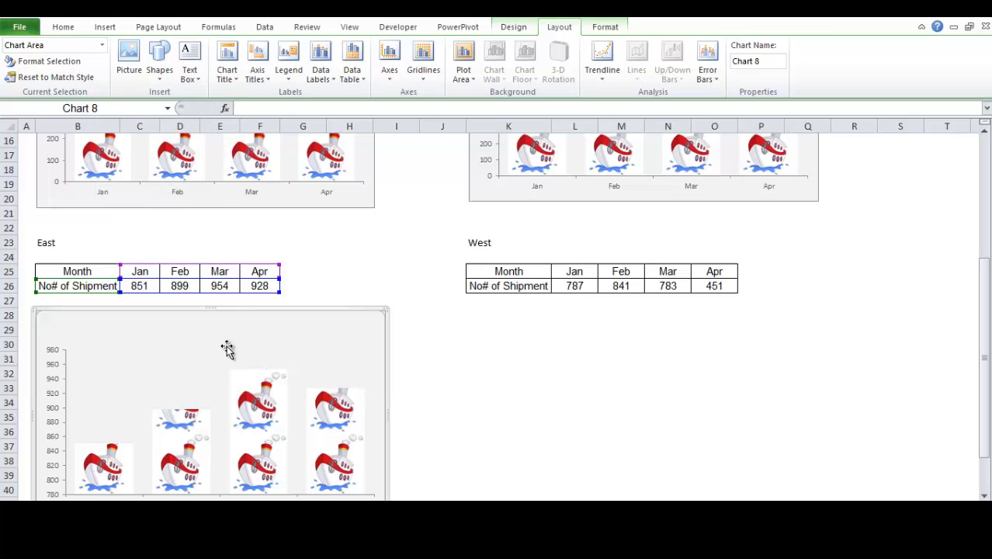
pyautogui.click(226, 58)
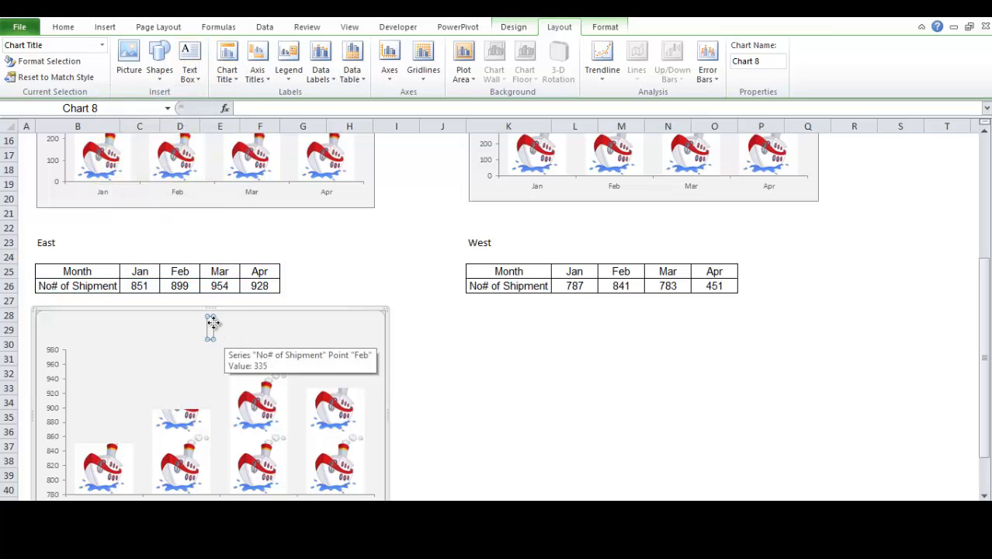
pyautogui.moveTo(211, 326)
pyautogui.write('=')
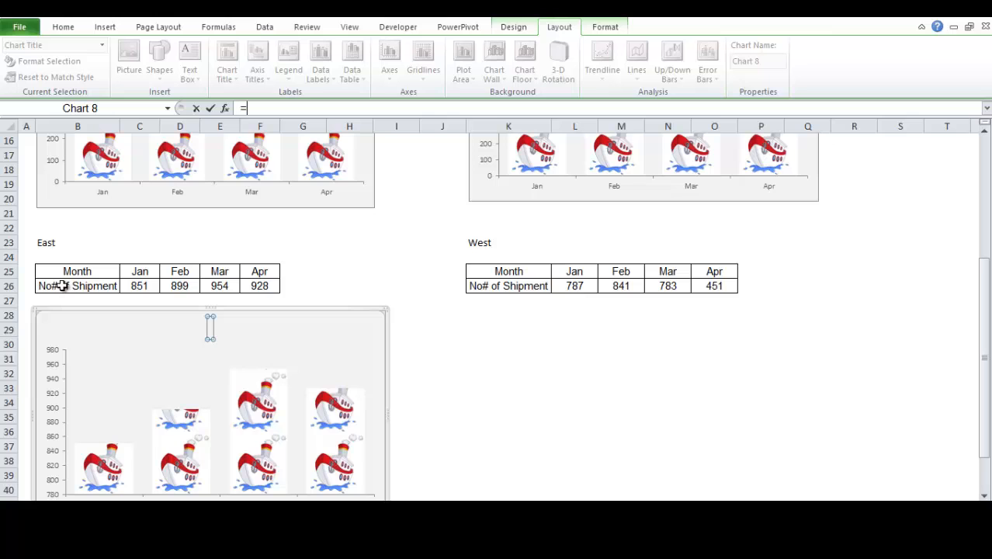
pyautogui.click(77, 285)
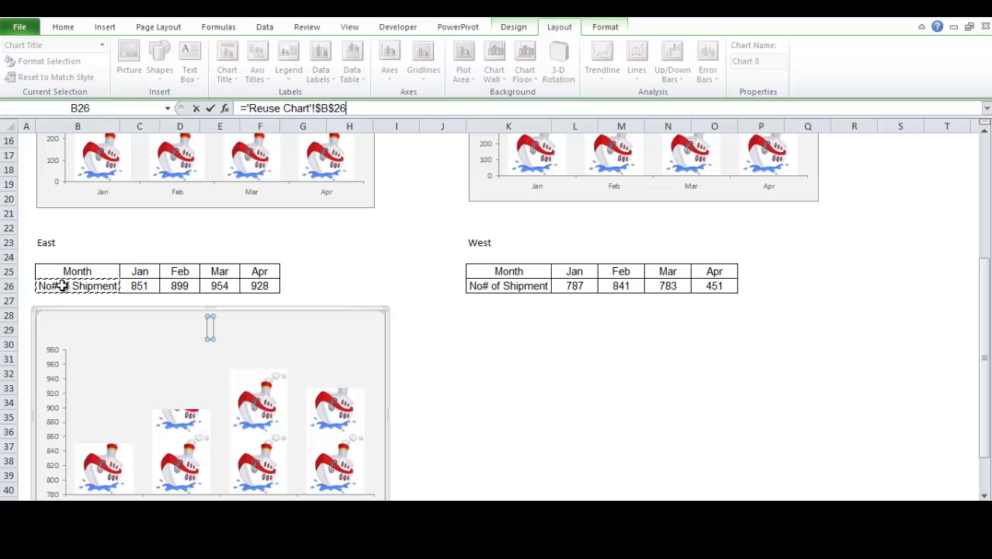
pyautogui.click(442, 285)
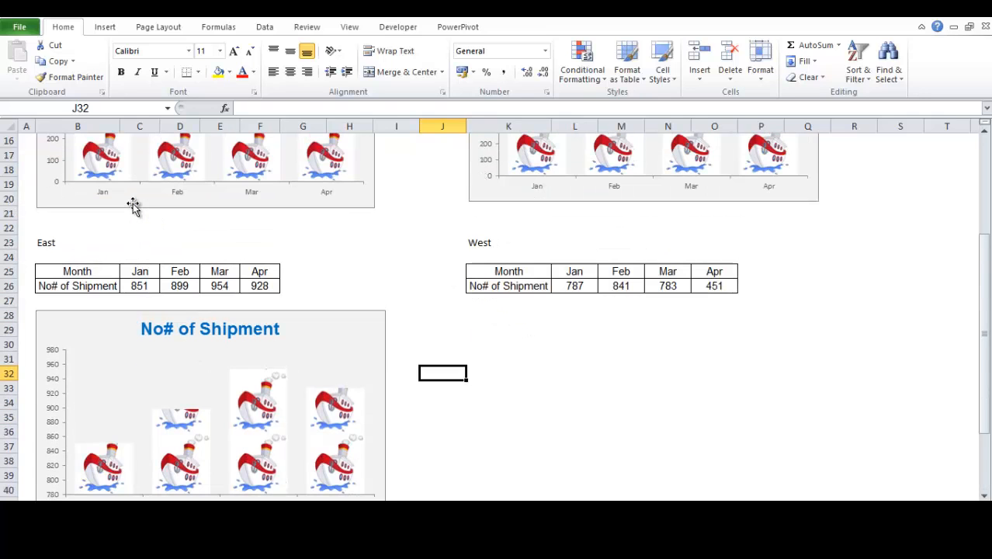
pyautogui.moveTo(430, 280)
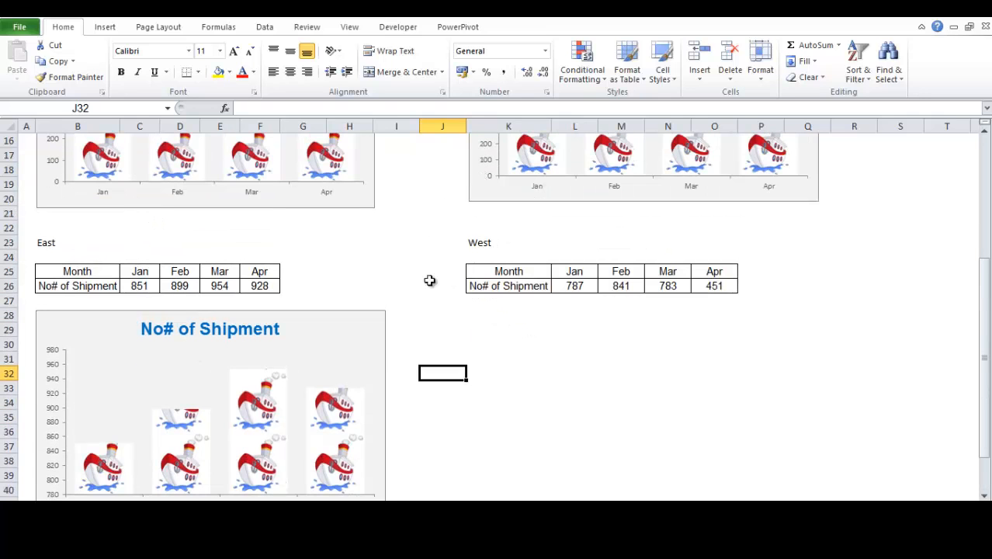
pyautogui.click(442, 343)
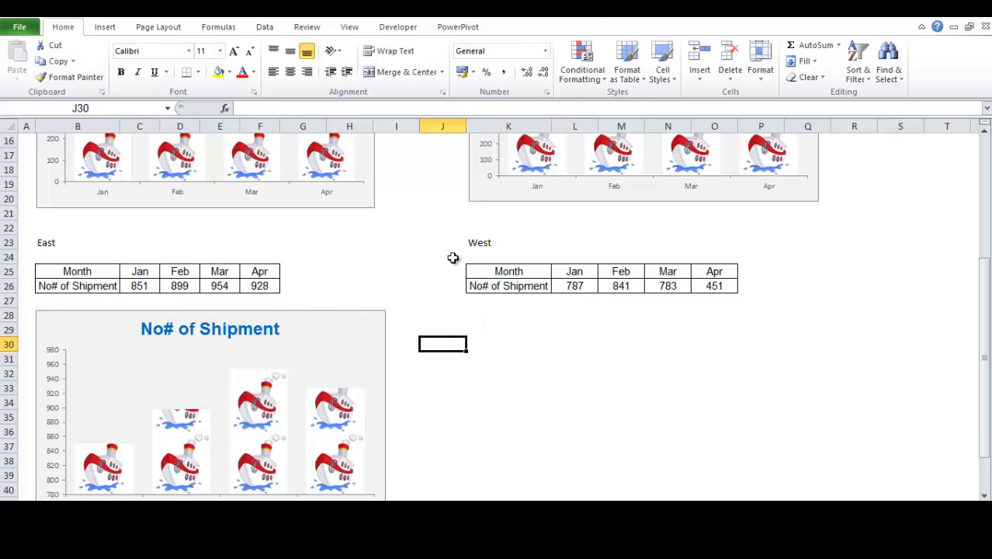
pyautogui.moveTo(389, 316)
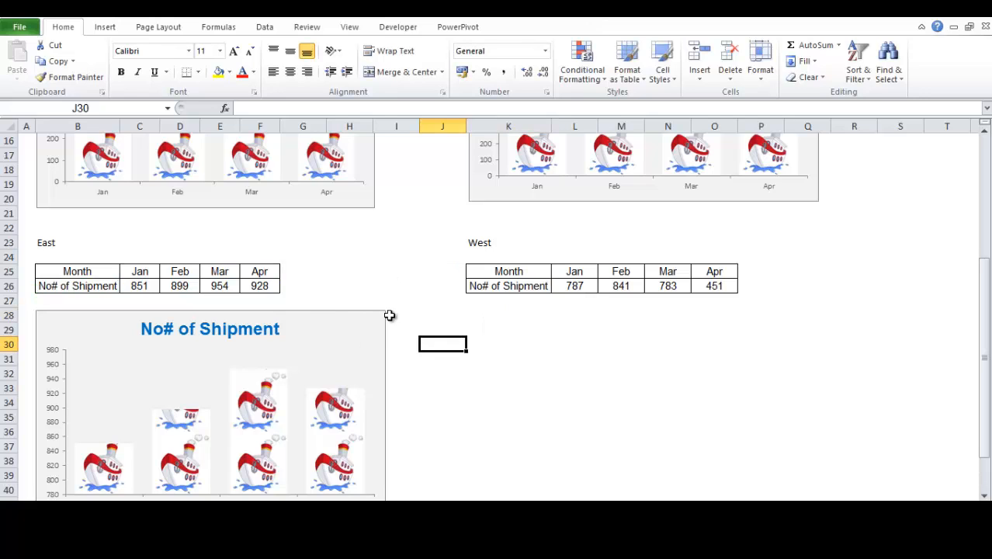